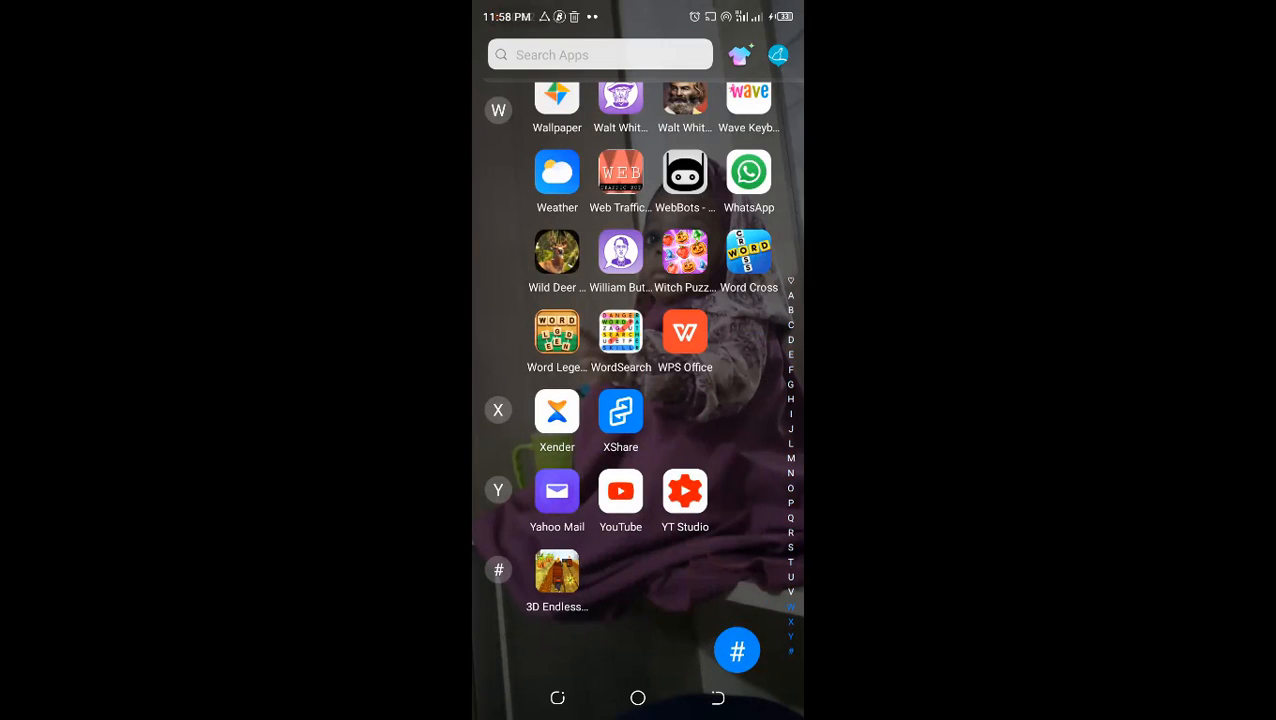
- Scroll the app drawer to the O section where ODK Collect is listed
scroll("down", 3)
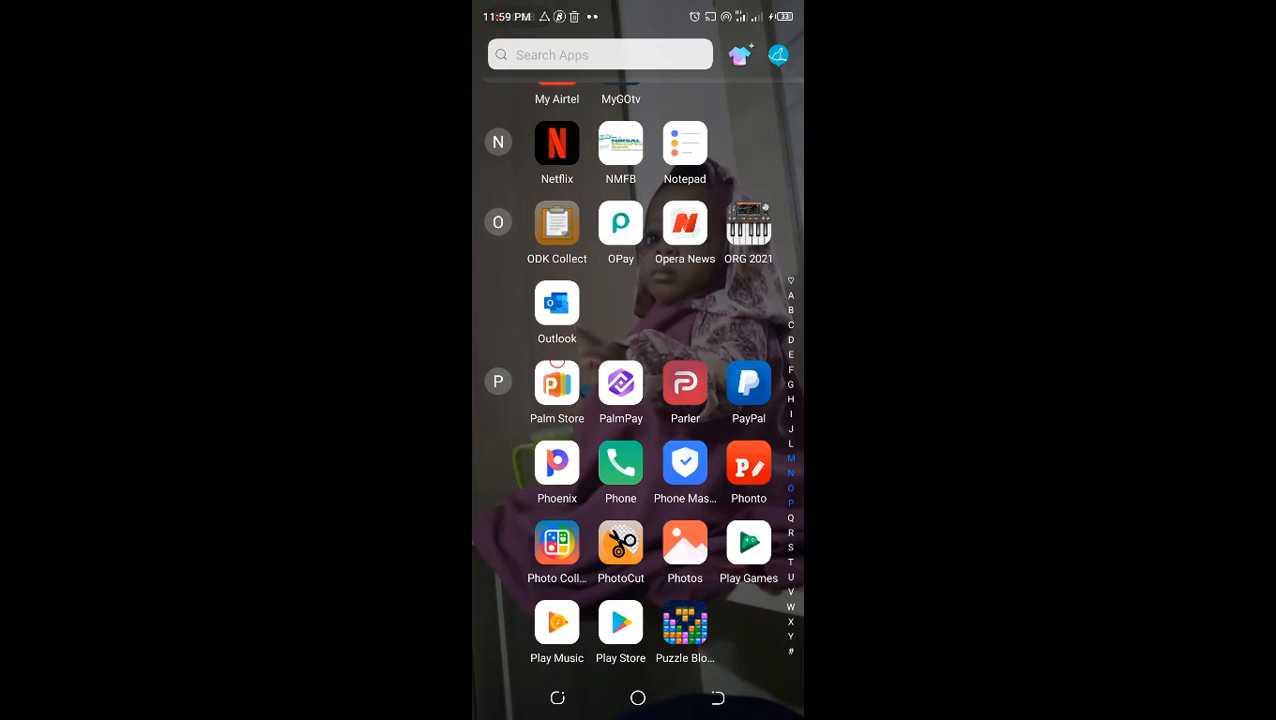
scroll("down", 3)
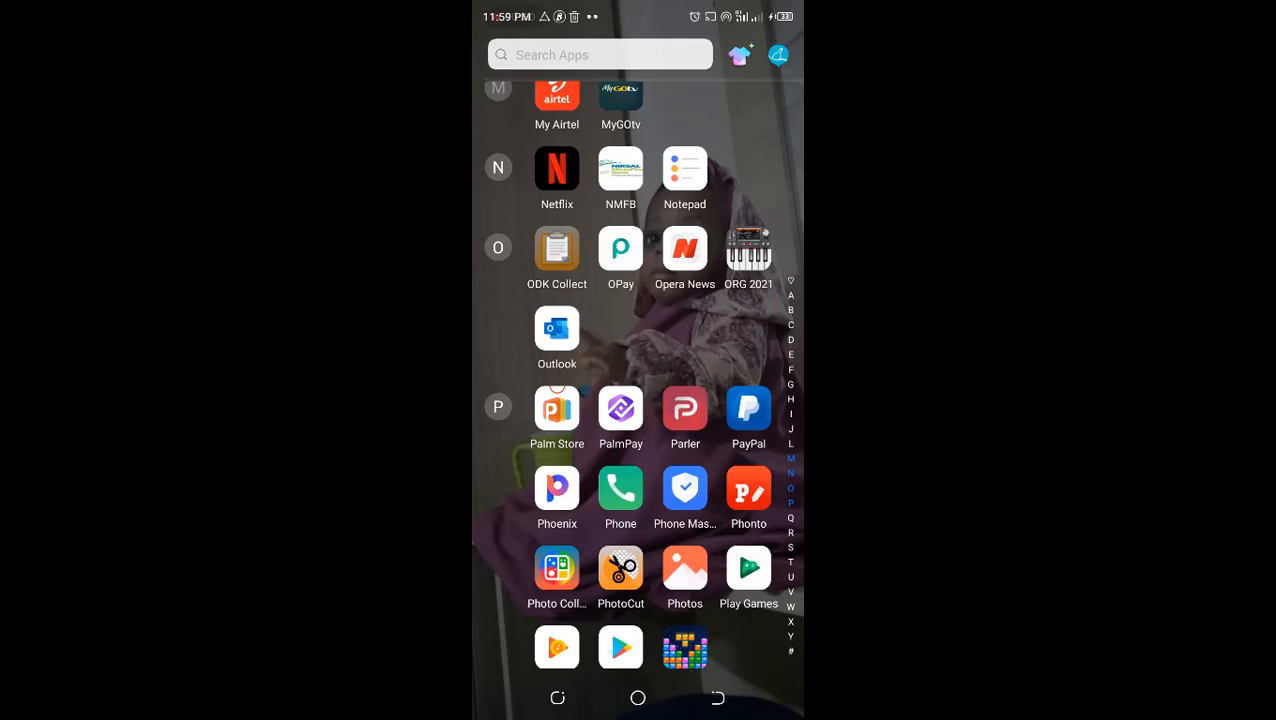
- Launch ODK Collect, open General Settings from the options menu, and select Server
left_click(557, 248)
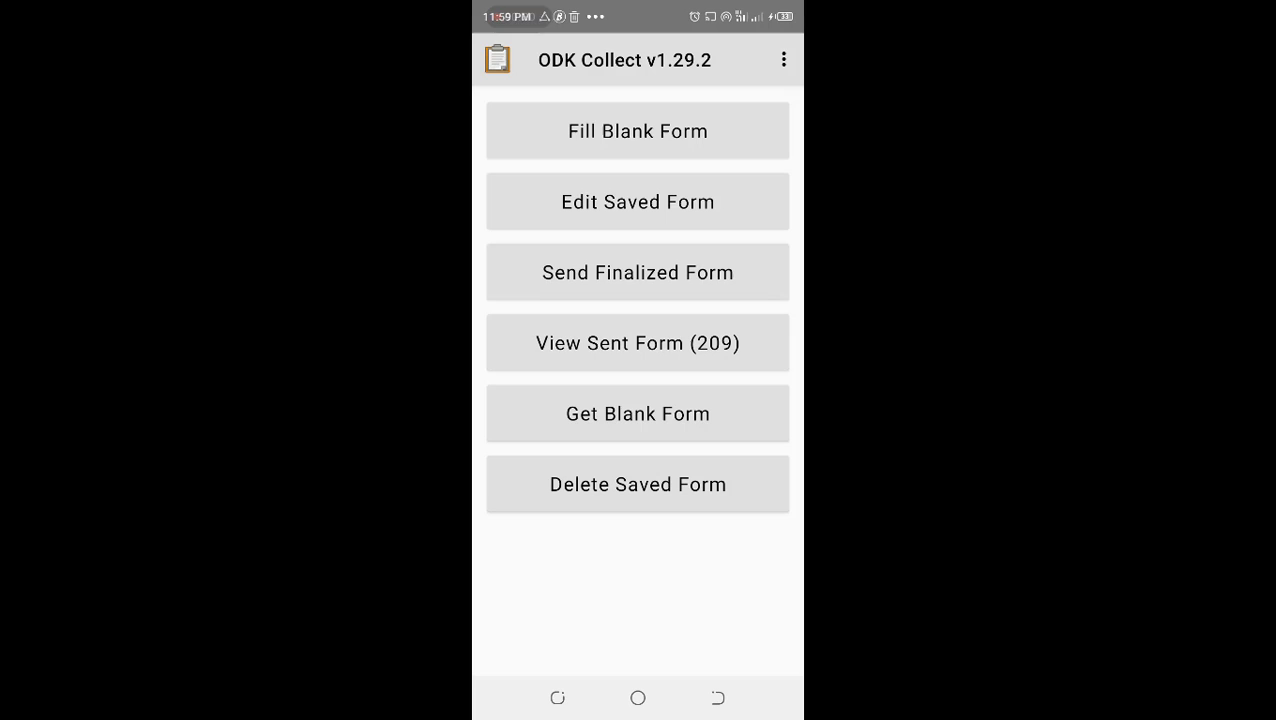
left_click(783, 59)
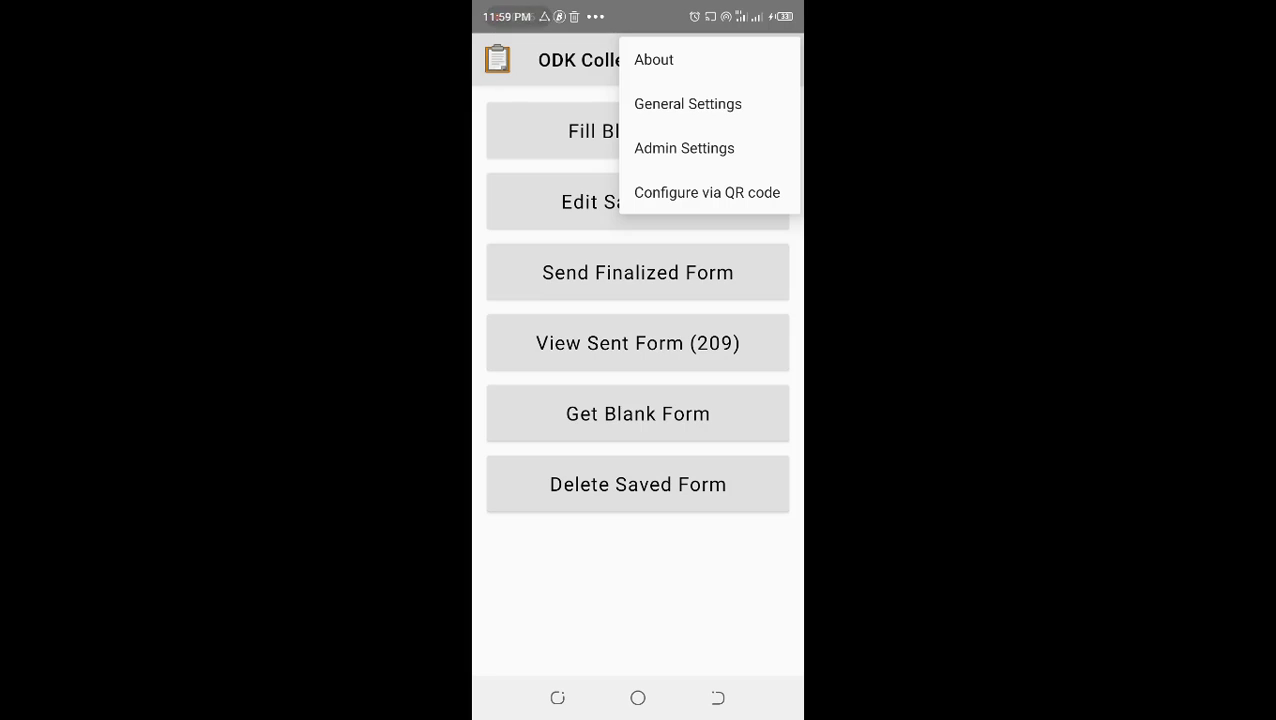
left_click(687, 104)
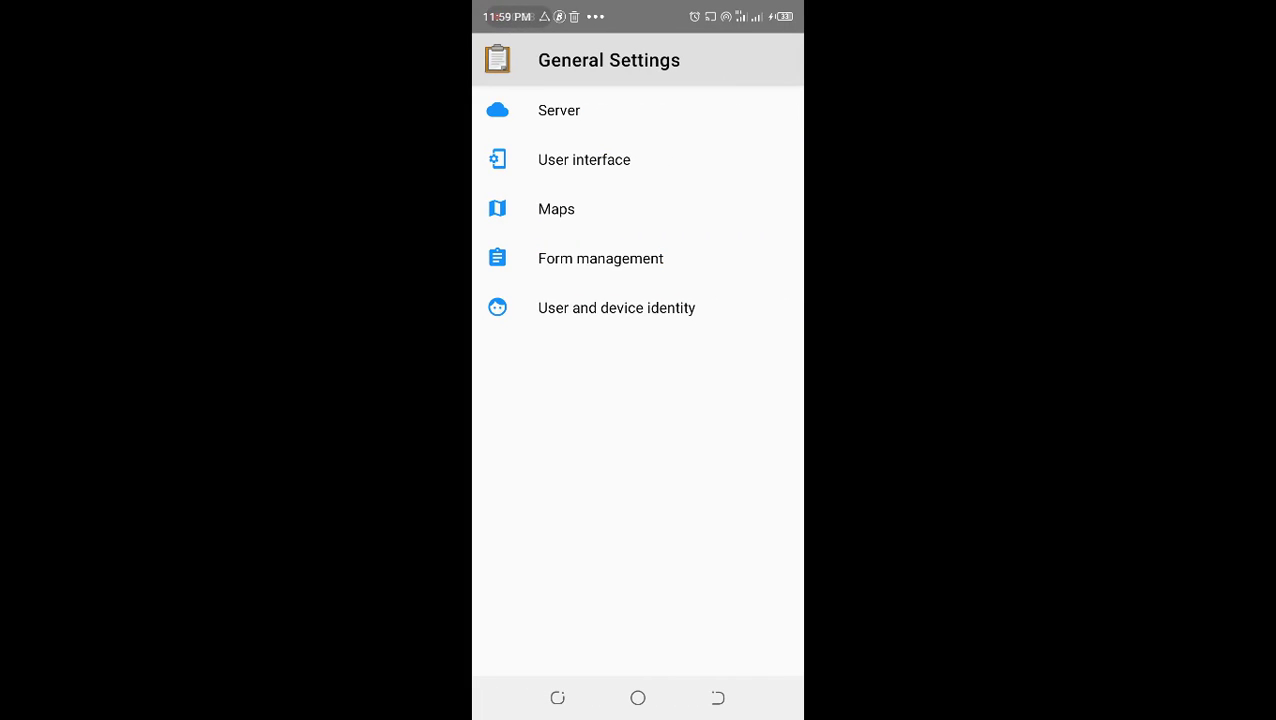
left_click(558, 110)
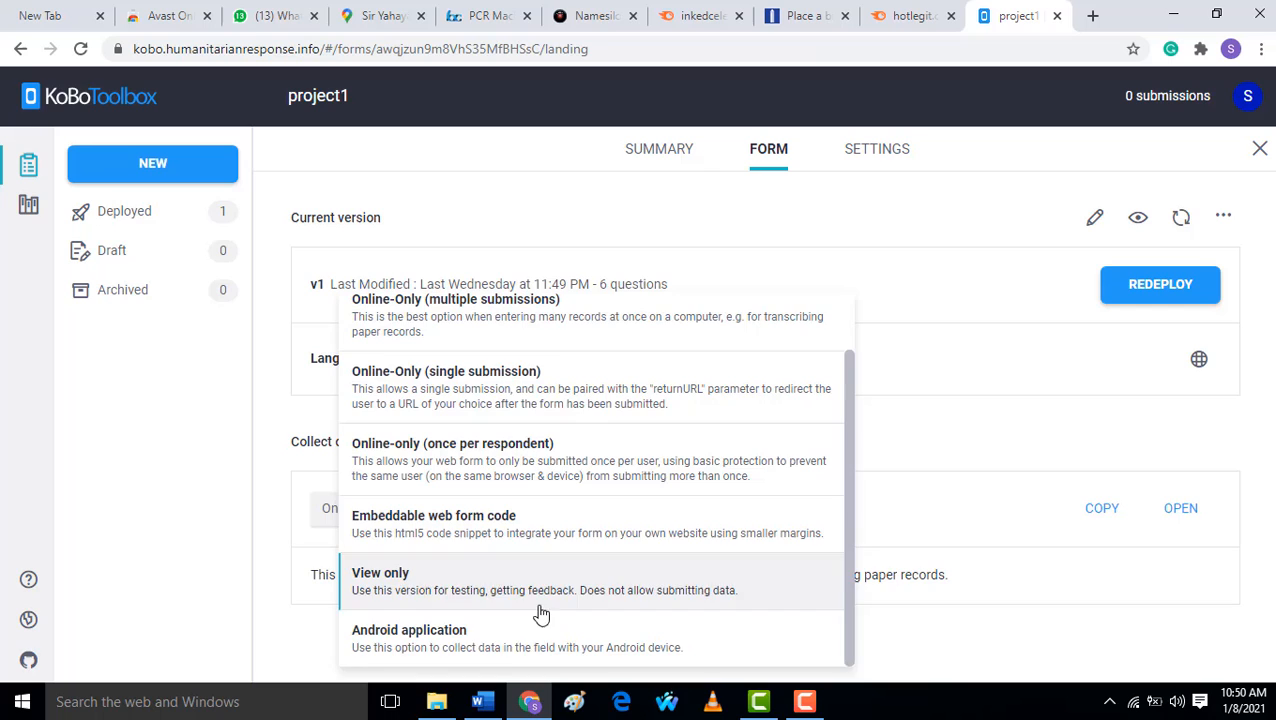
- Choose Android application as project1's Collect data method in KoboToolbox
left_click(409, 630)
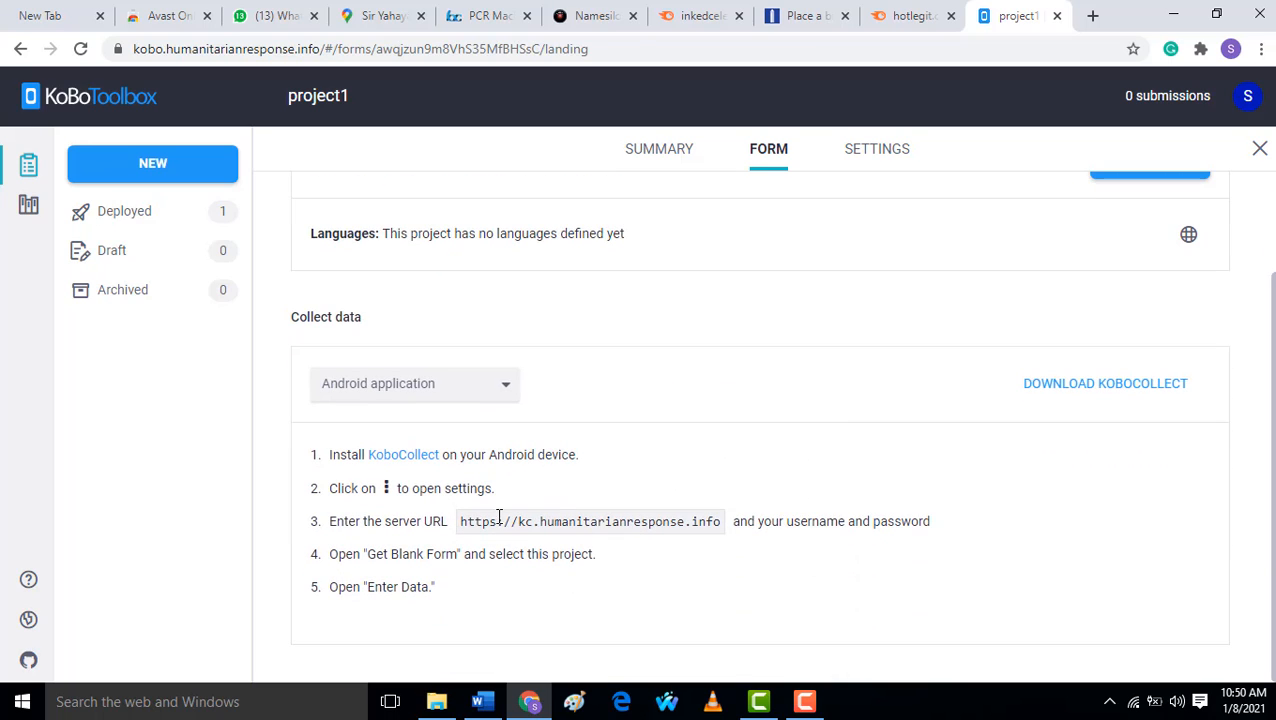
mouse_move(463, 487)
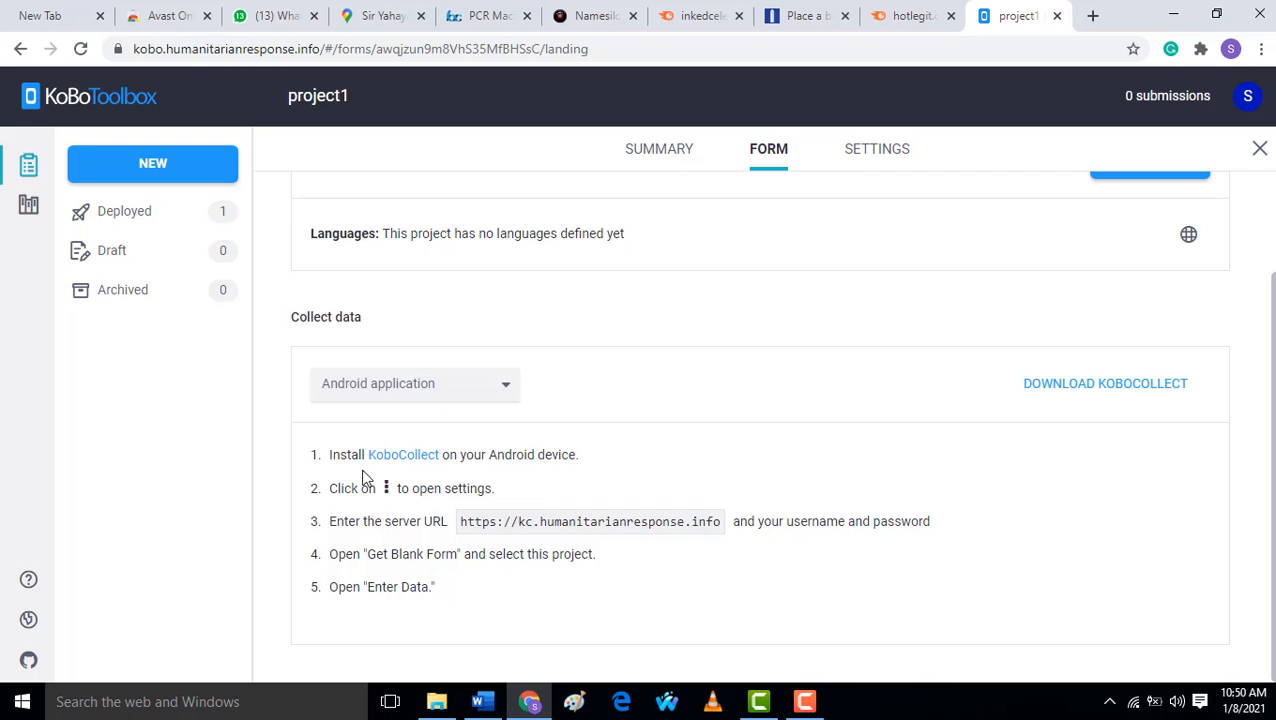
mouse_move(395, 494)
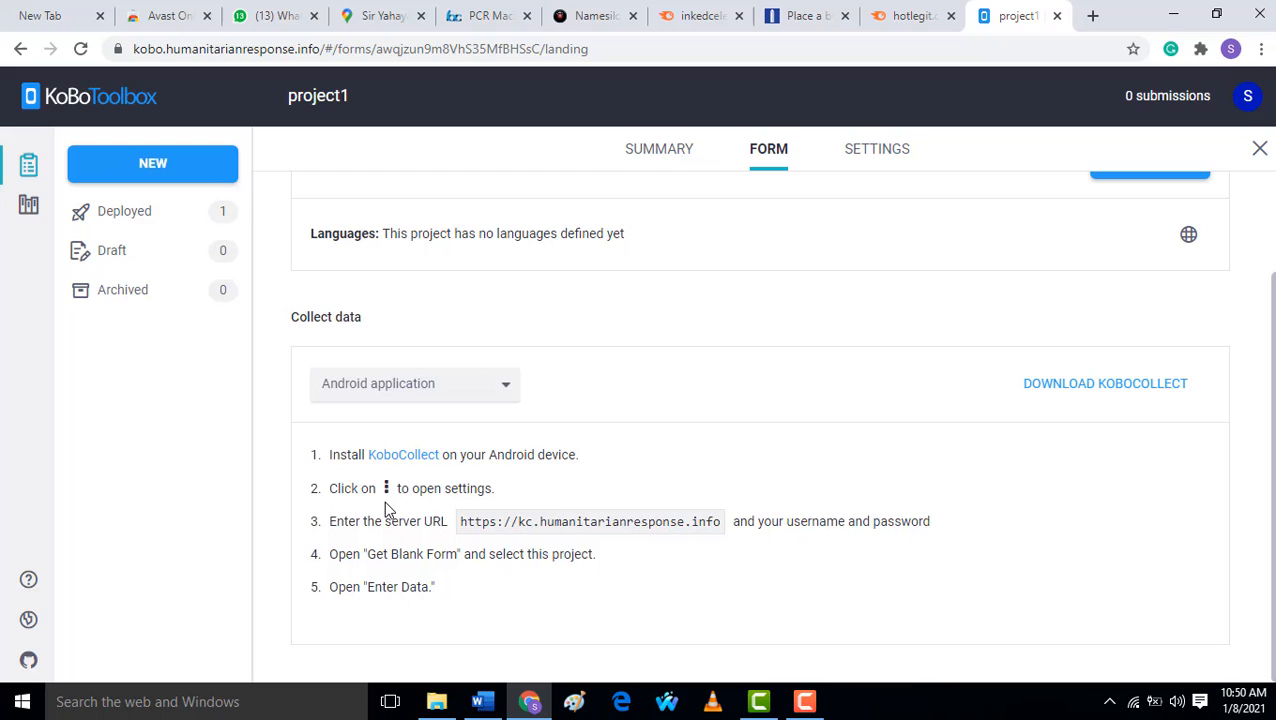
mouse_move(343, 523)
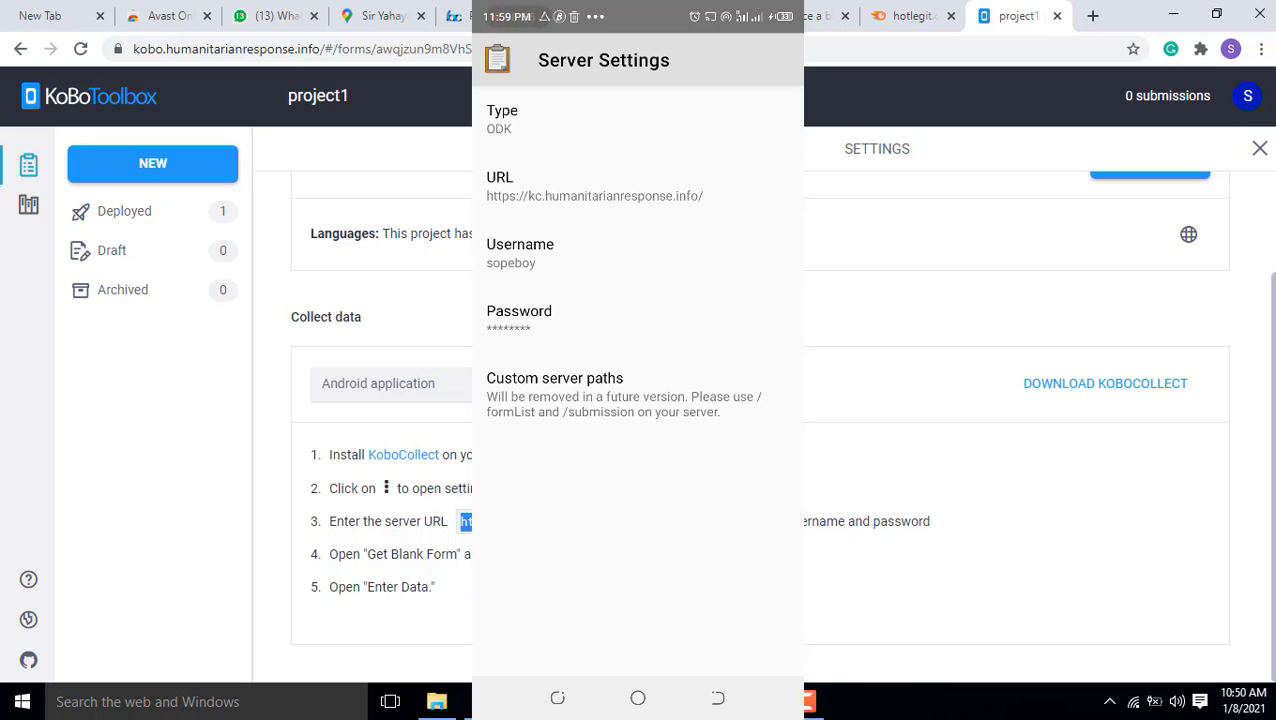
left_click(594, 196)
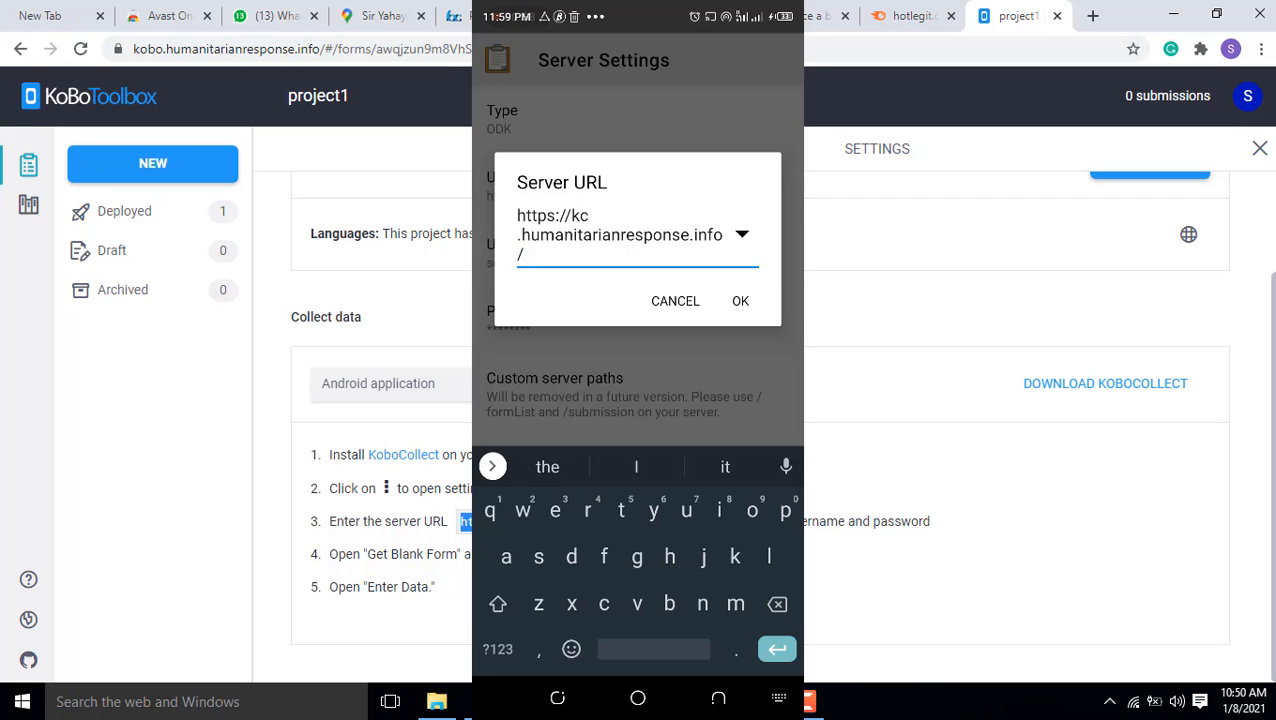
left_click(740, 301)
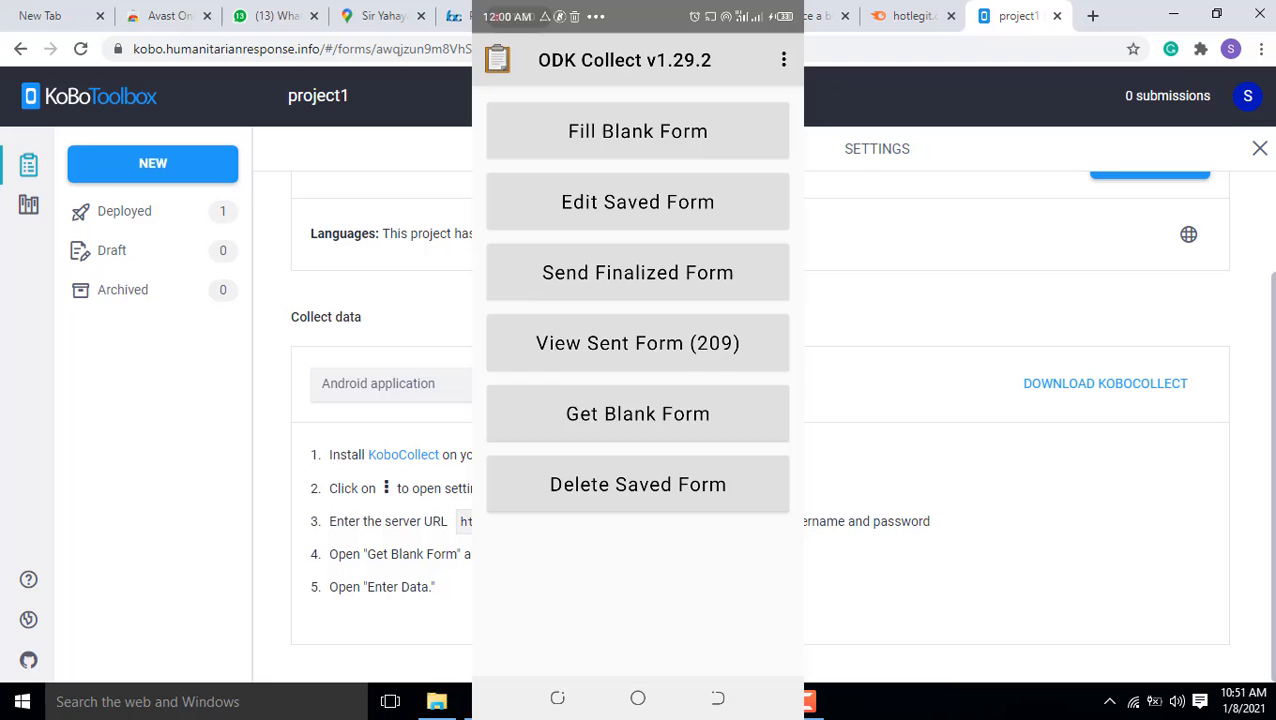
- Download the project1 blank form from the server and dismiss the success message
left_click(637, 413)
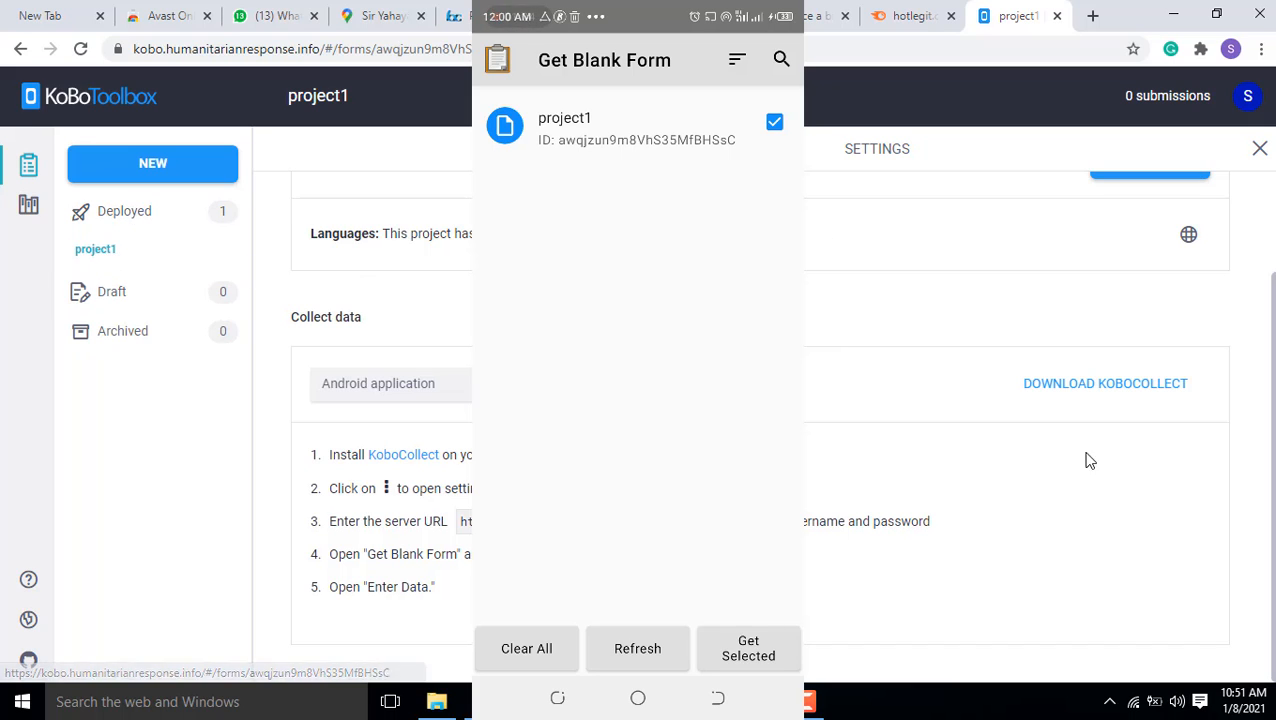
left_click(774, 121)
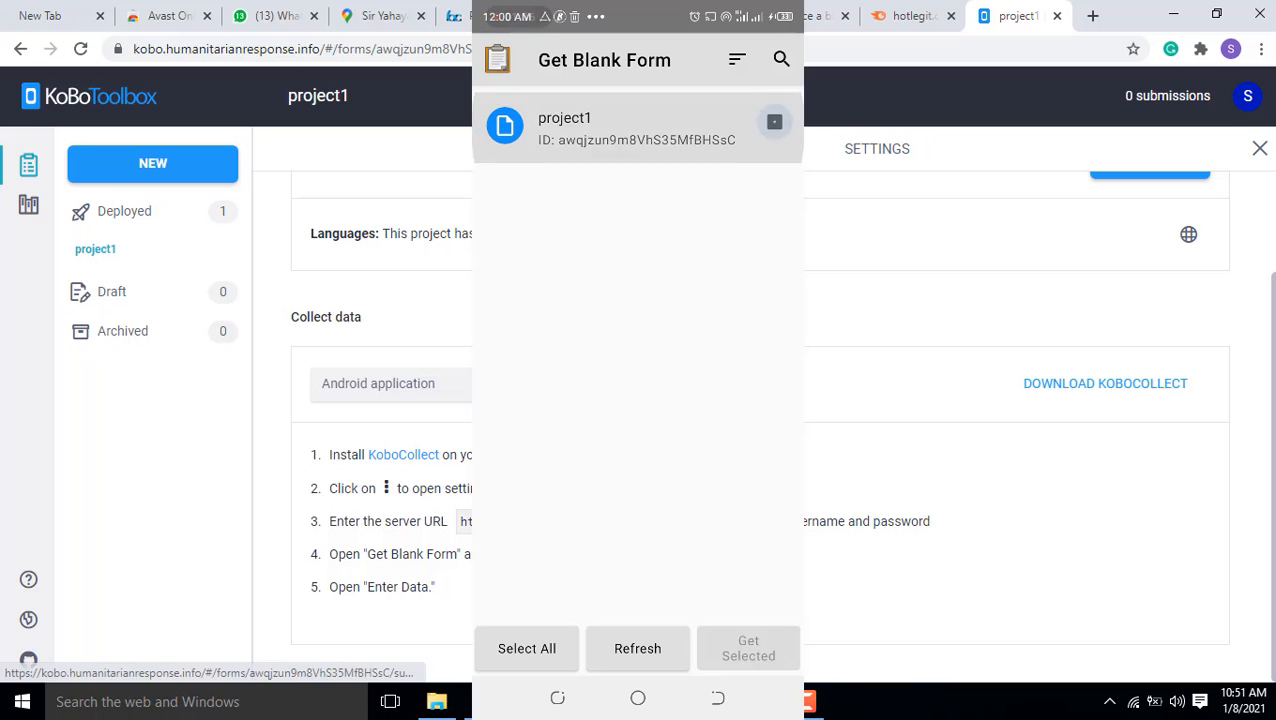
left_click(774, 122)
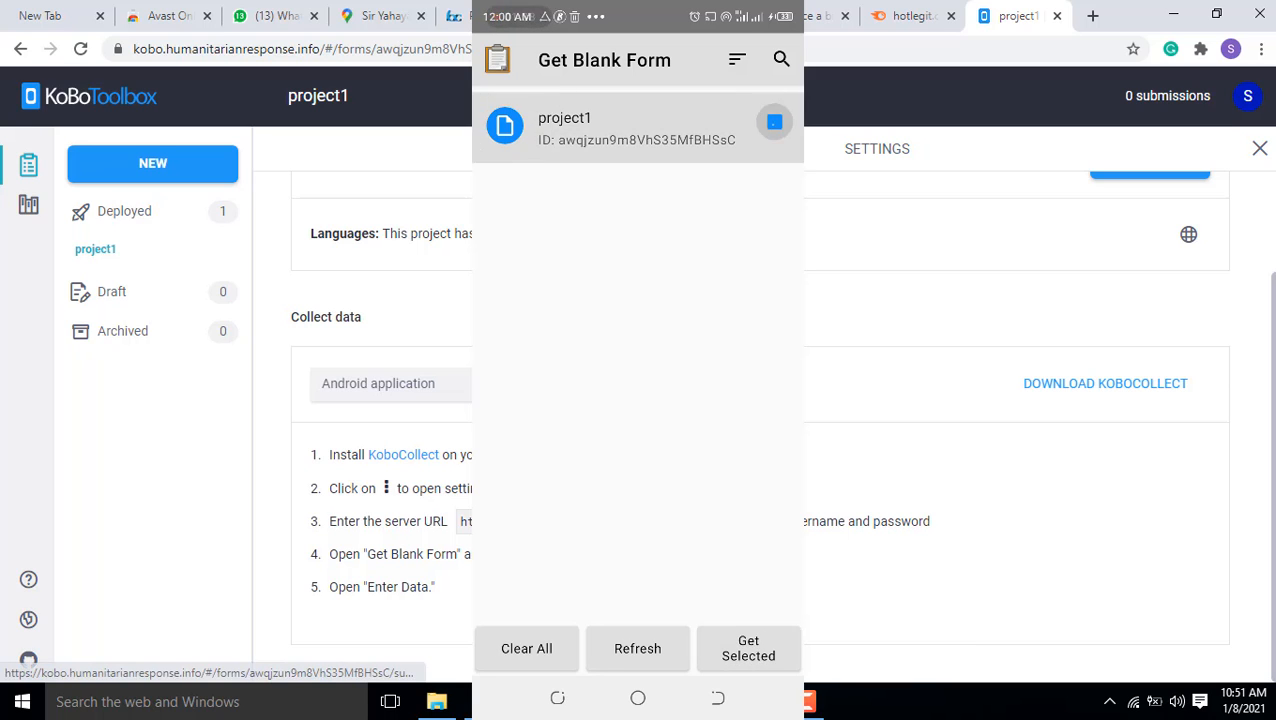
left_click(749, 648)
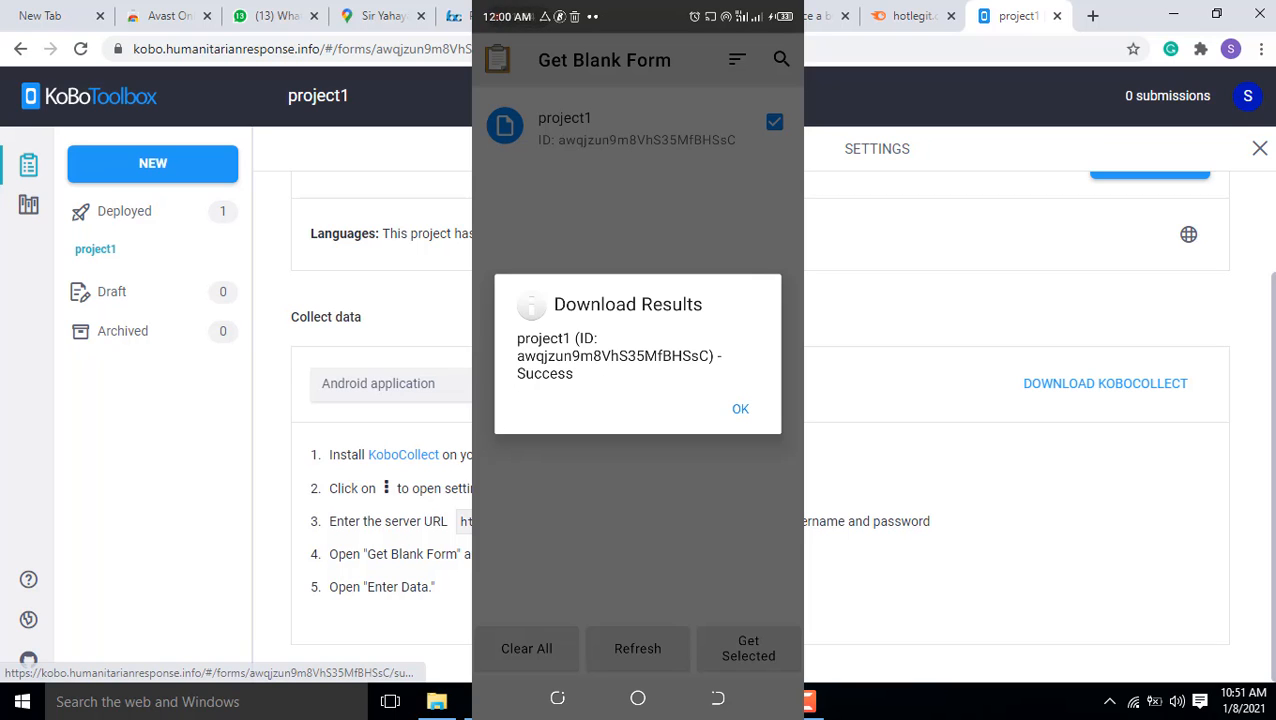
left_click(740, 409)
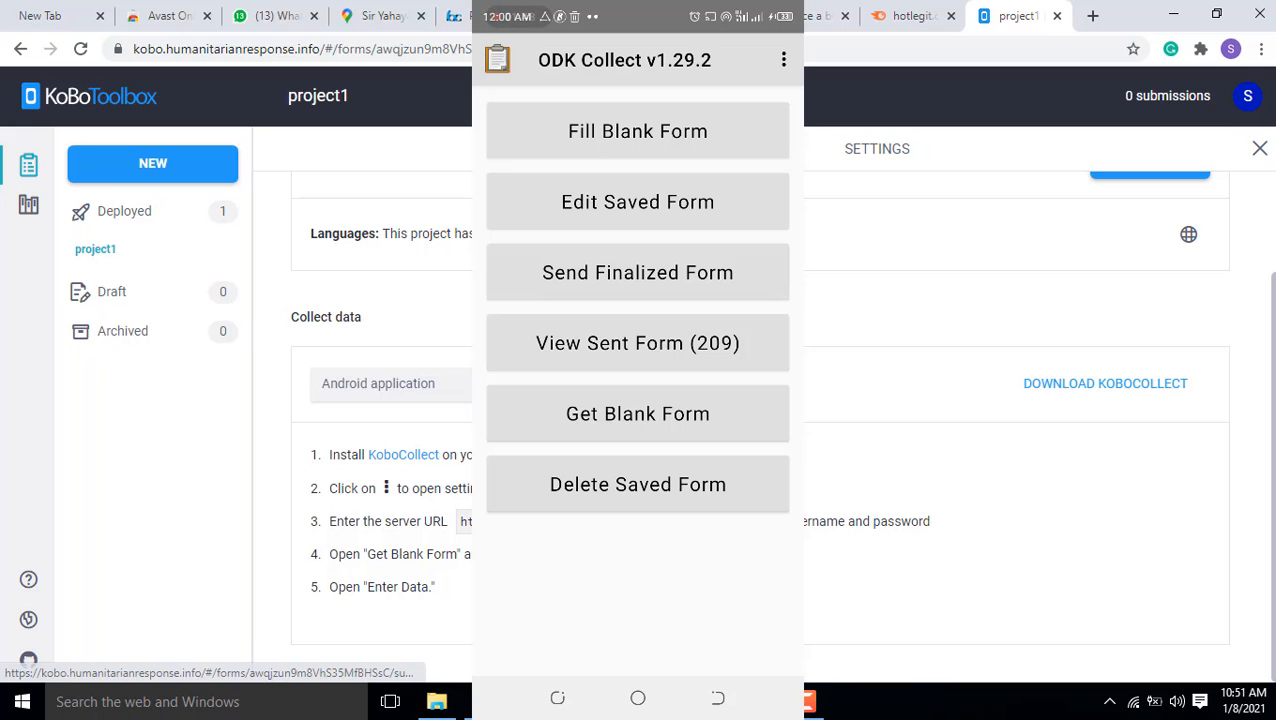
- Start a new project1 form and enter the name Ridwan
left_click(637, 131)
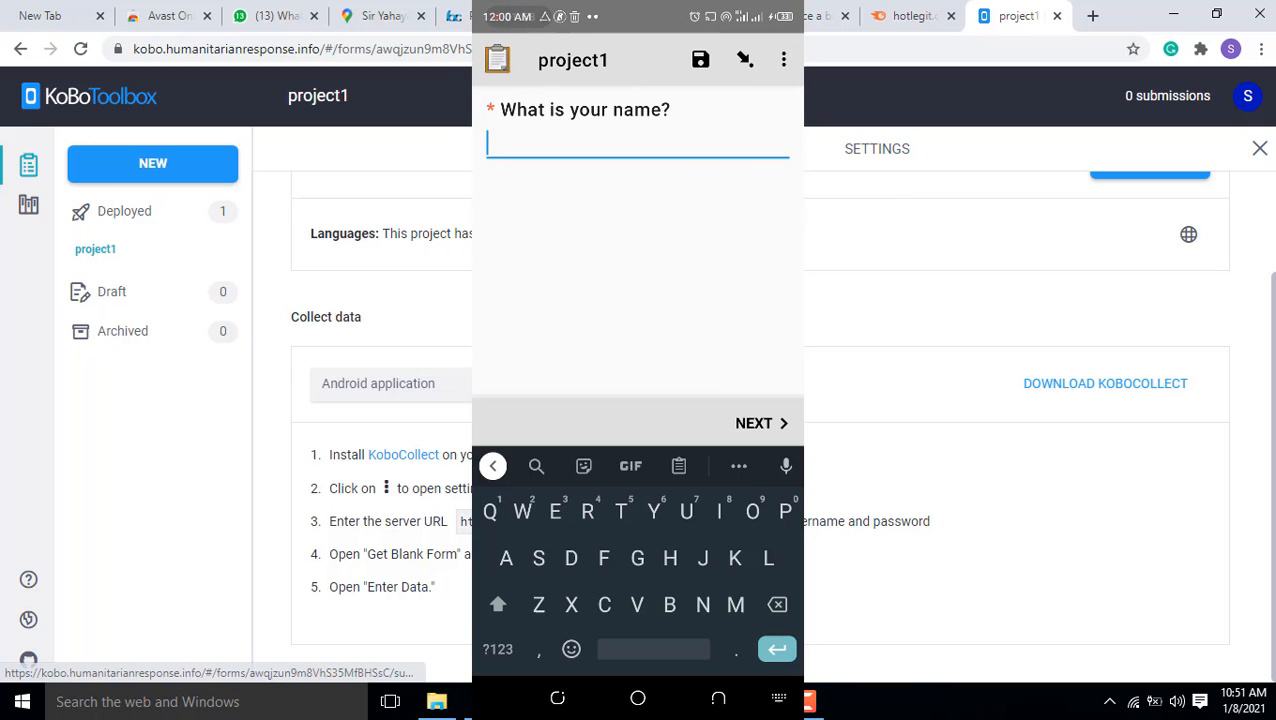
left_click(587, 511)
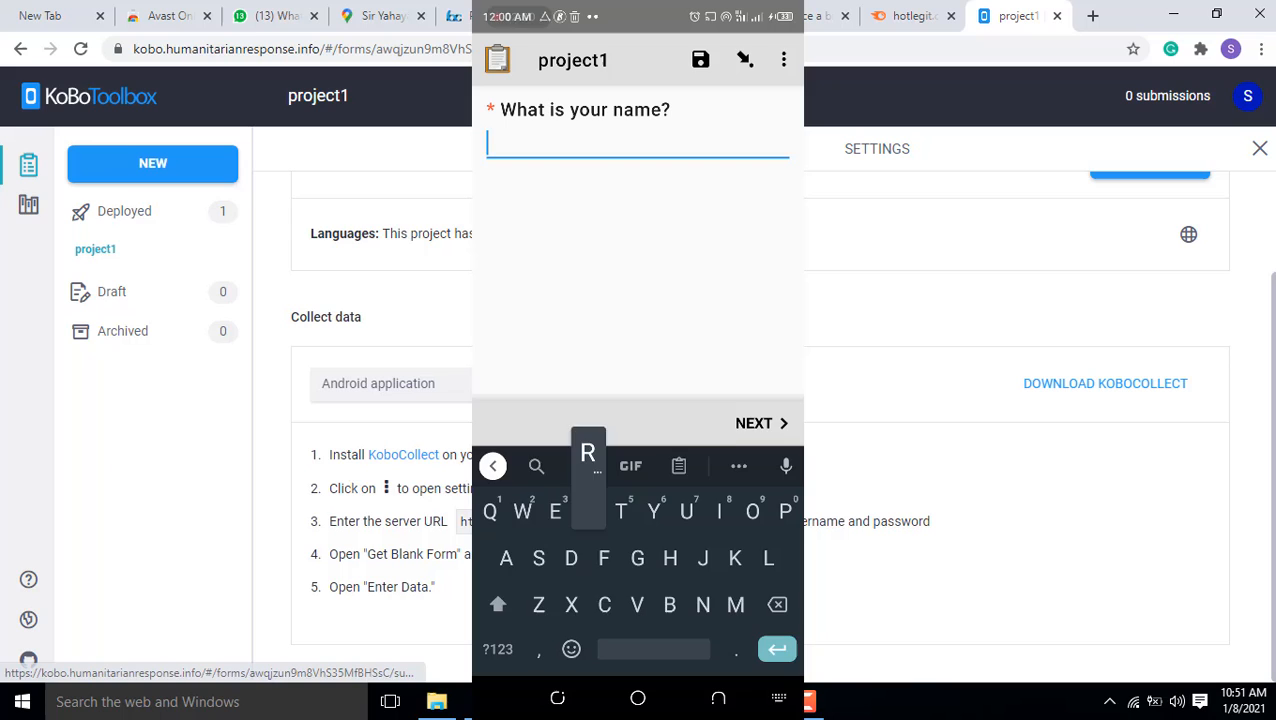
type("R")
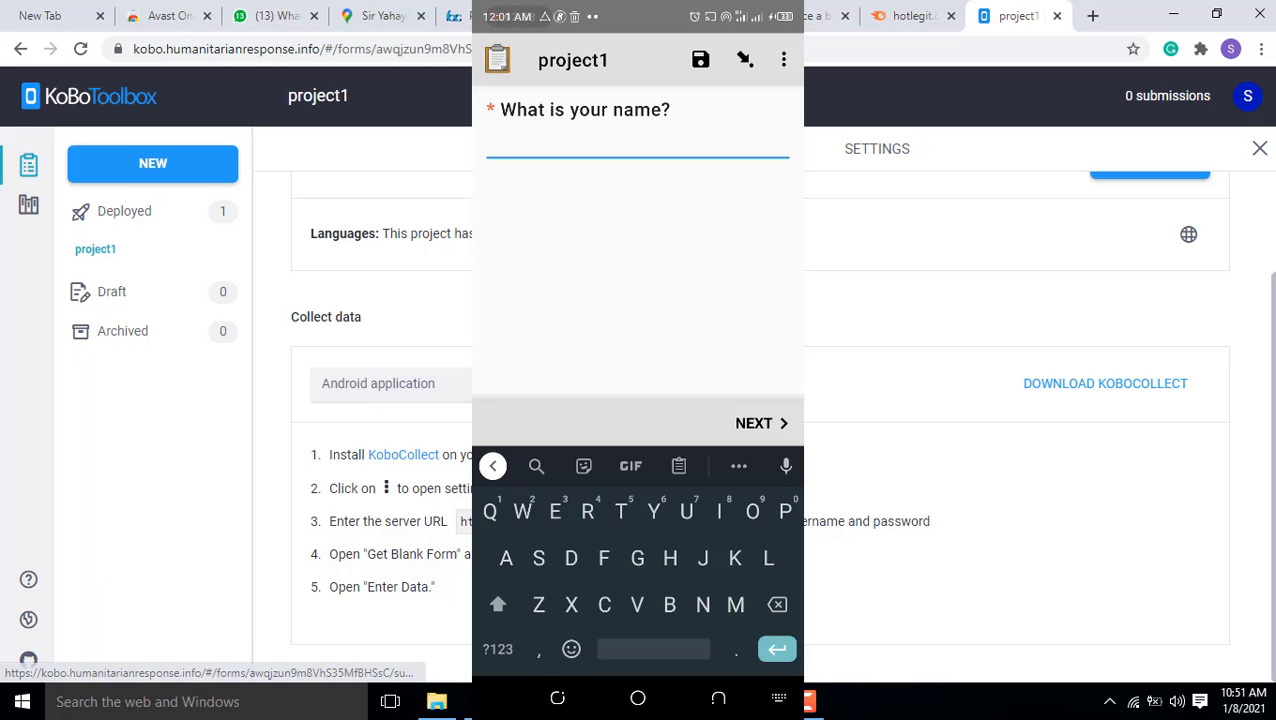
type("Rid")
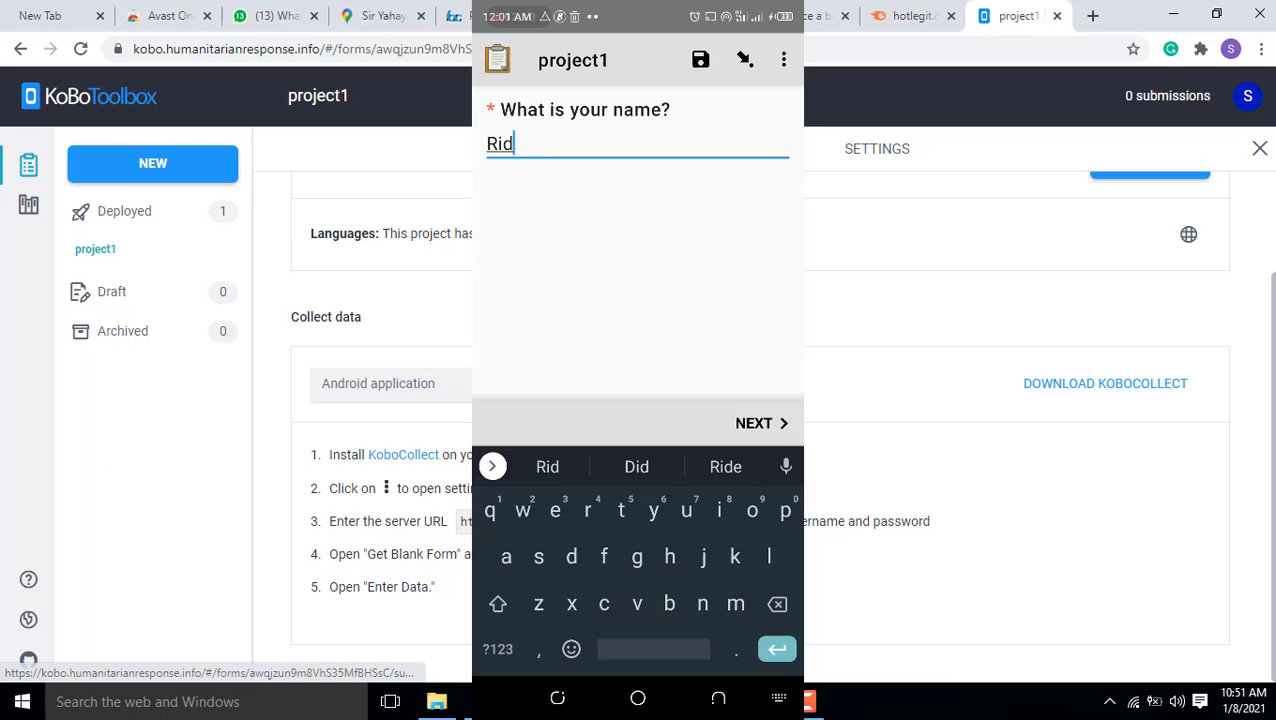
type("wan")
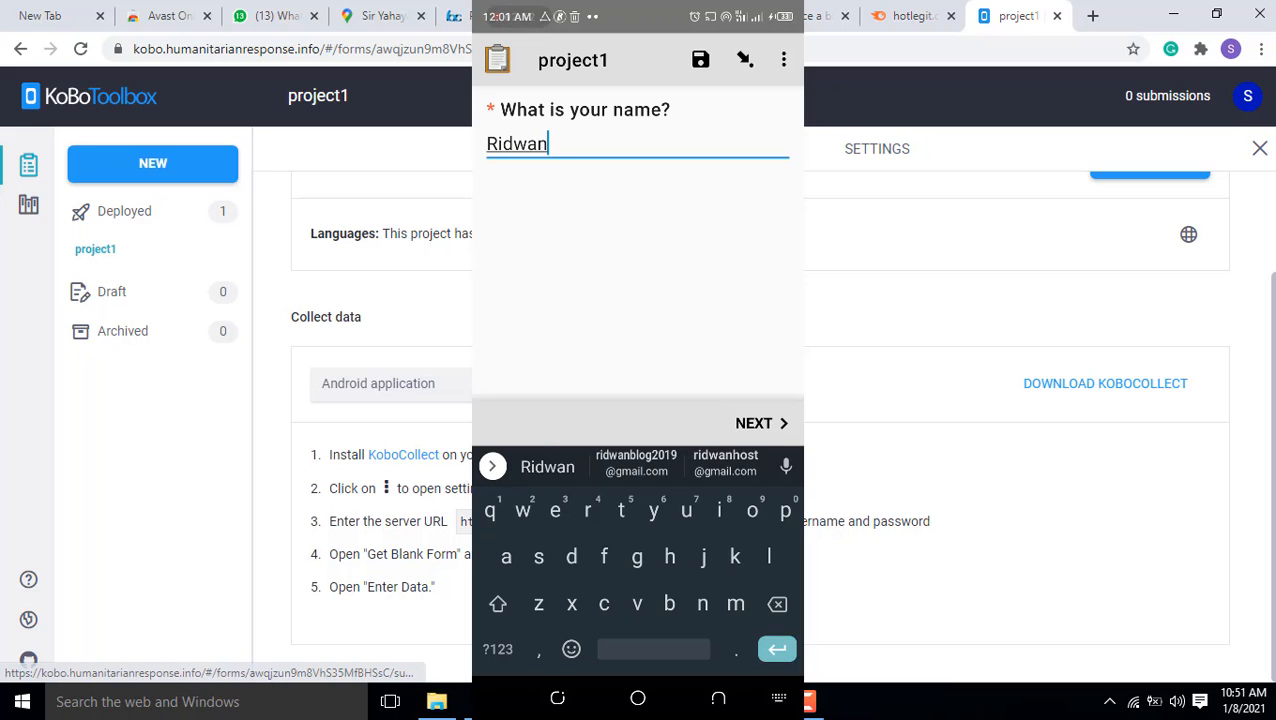
left_click(754, 422)
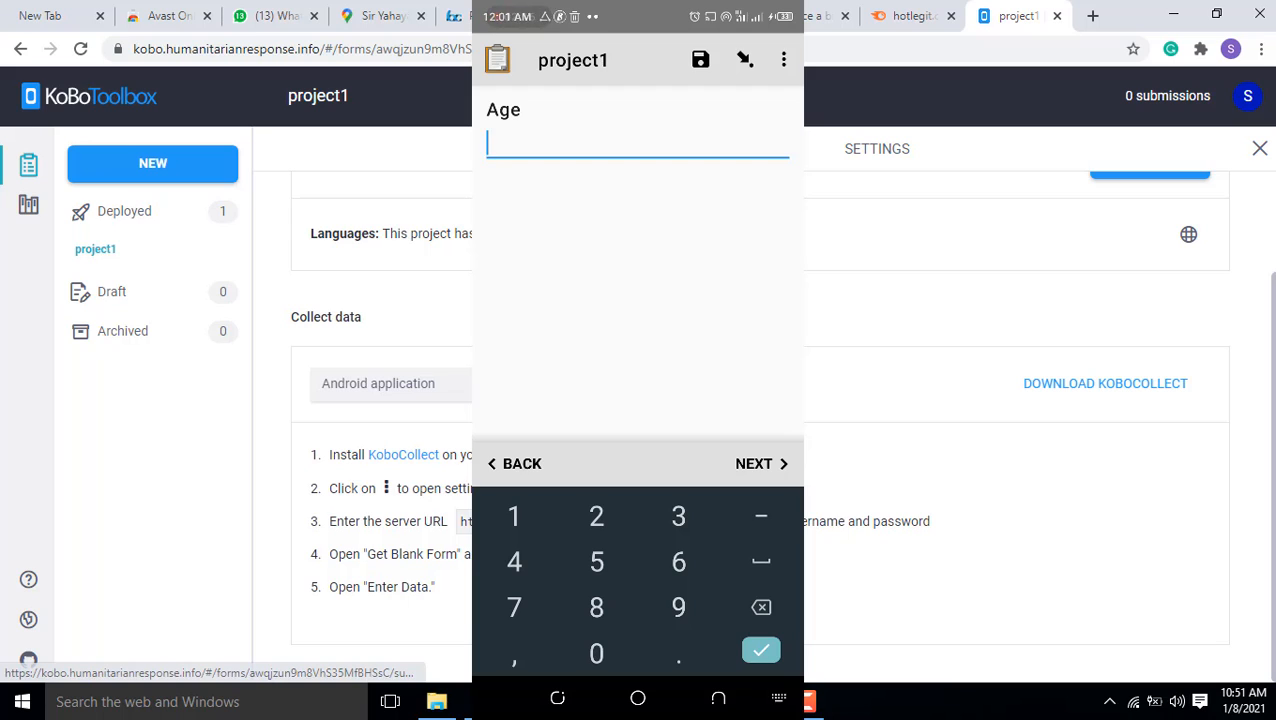
- Enter the age, choose Married and Degree, and reach the photograph question
left_click(596, 516)
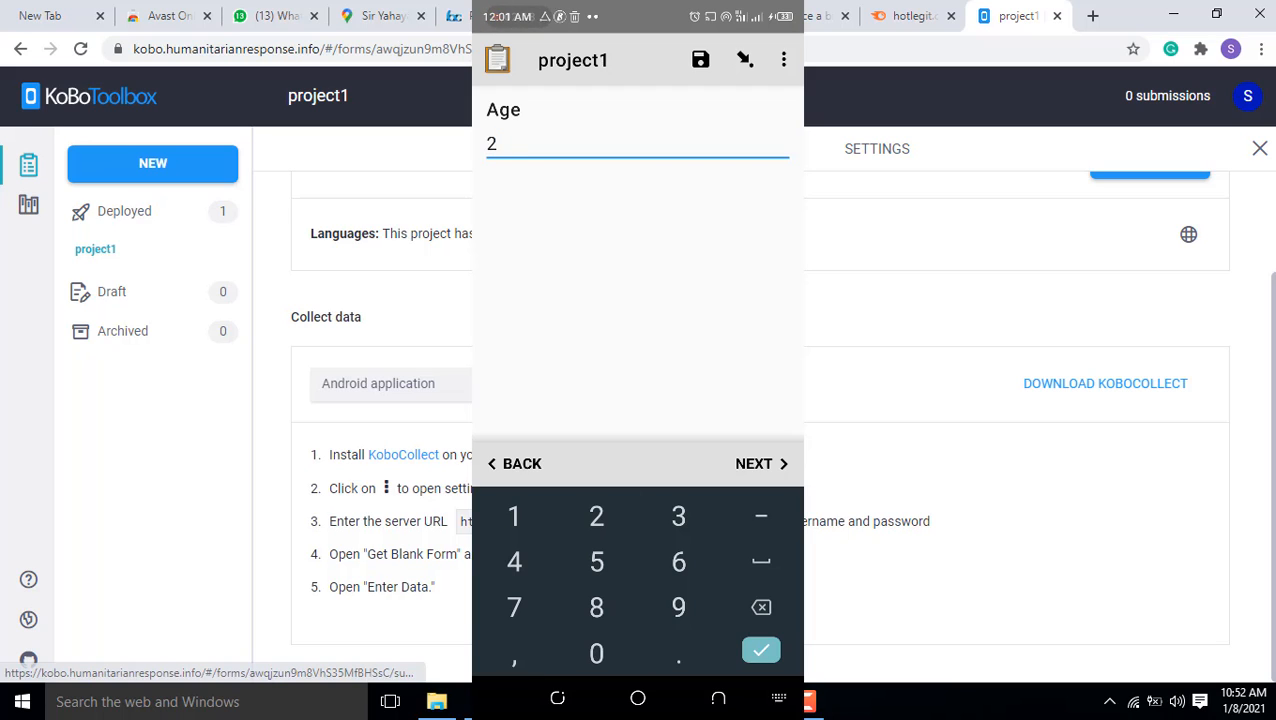
left_click(753, 463)
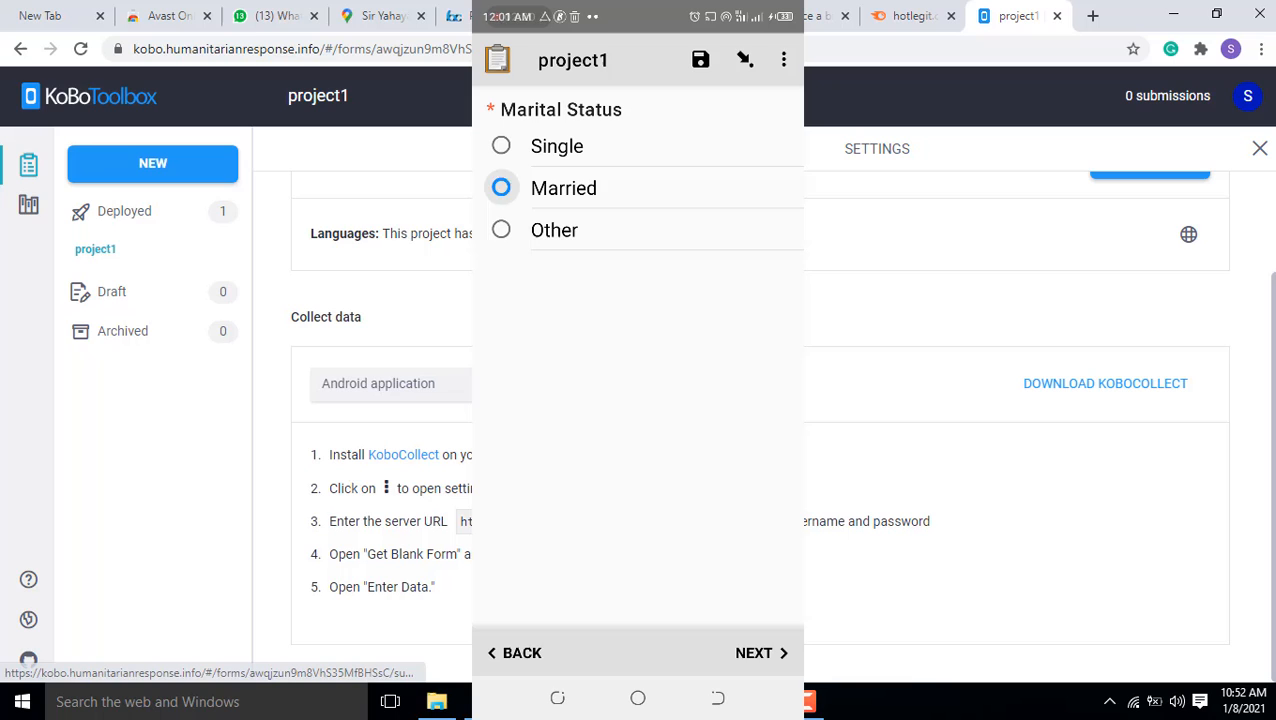
left_click(763, 653)
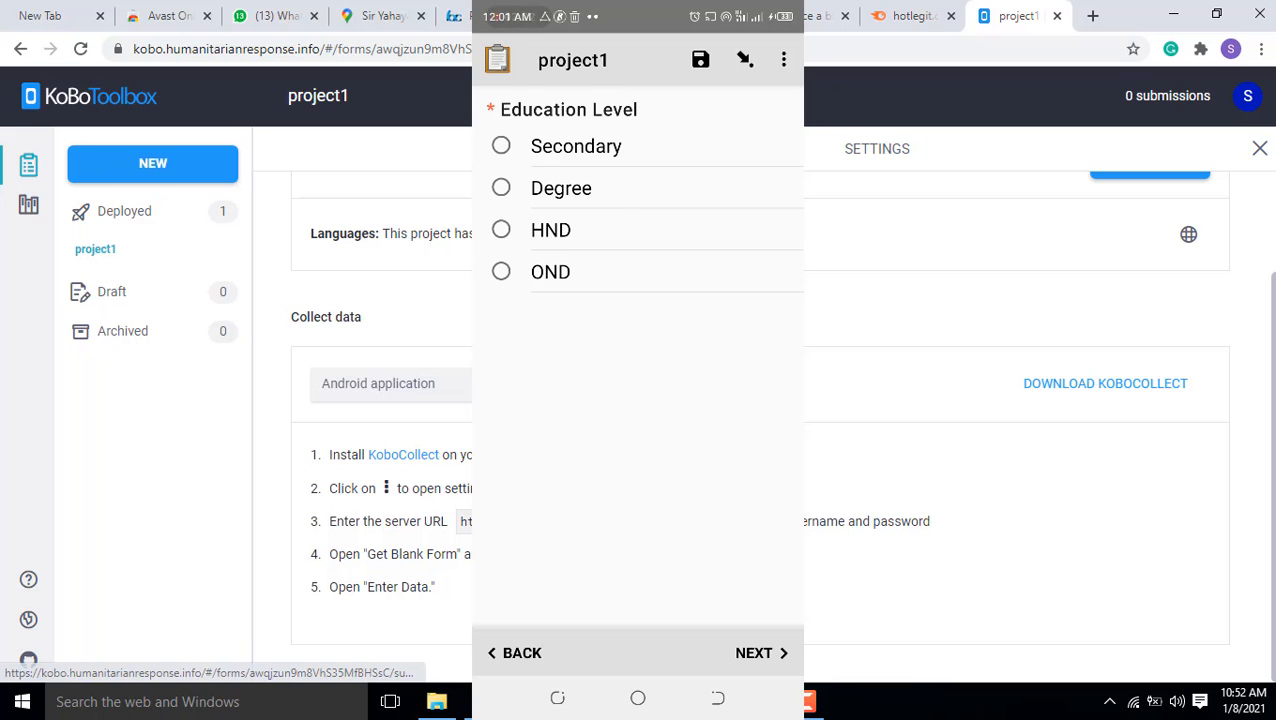
left_click(501, 188)
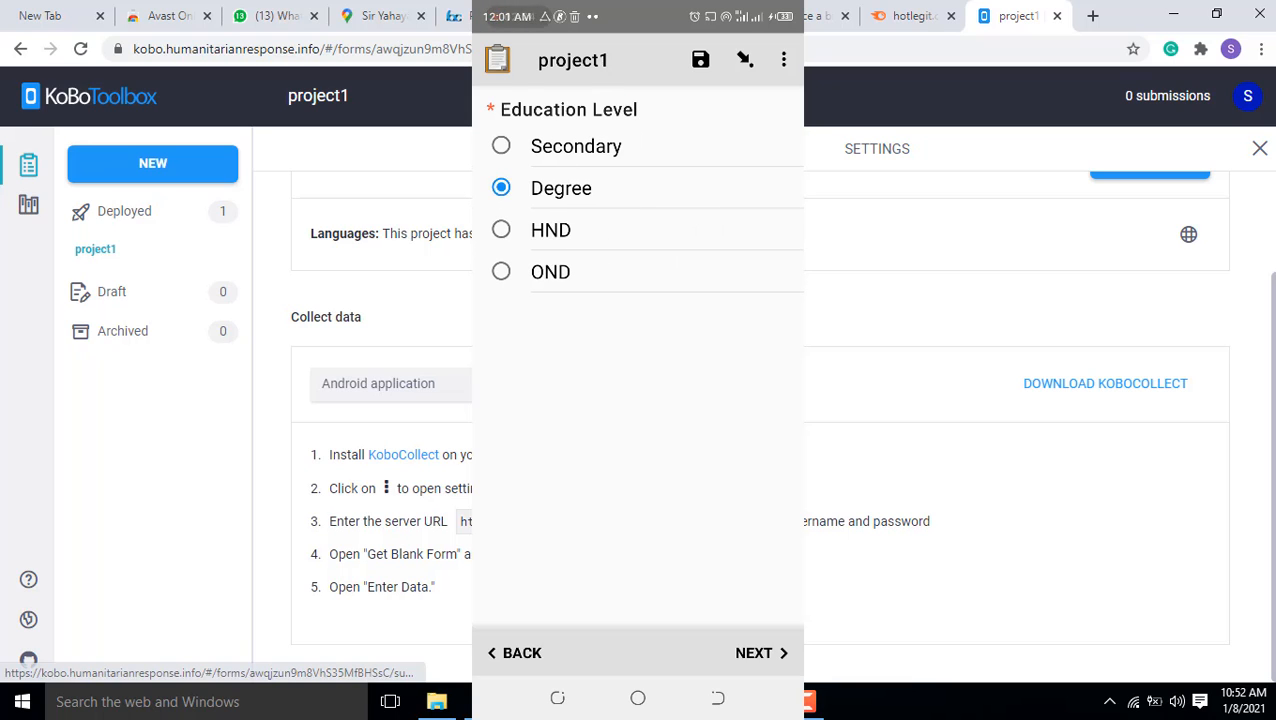
left_click(761, 653)
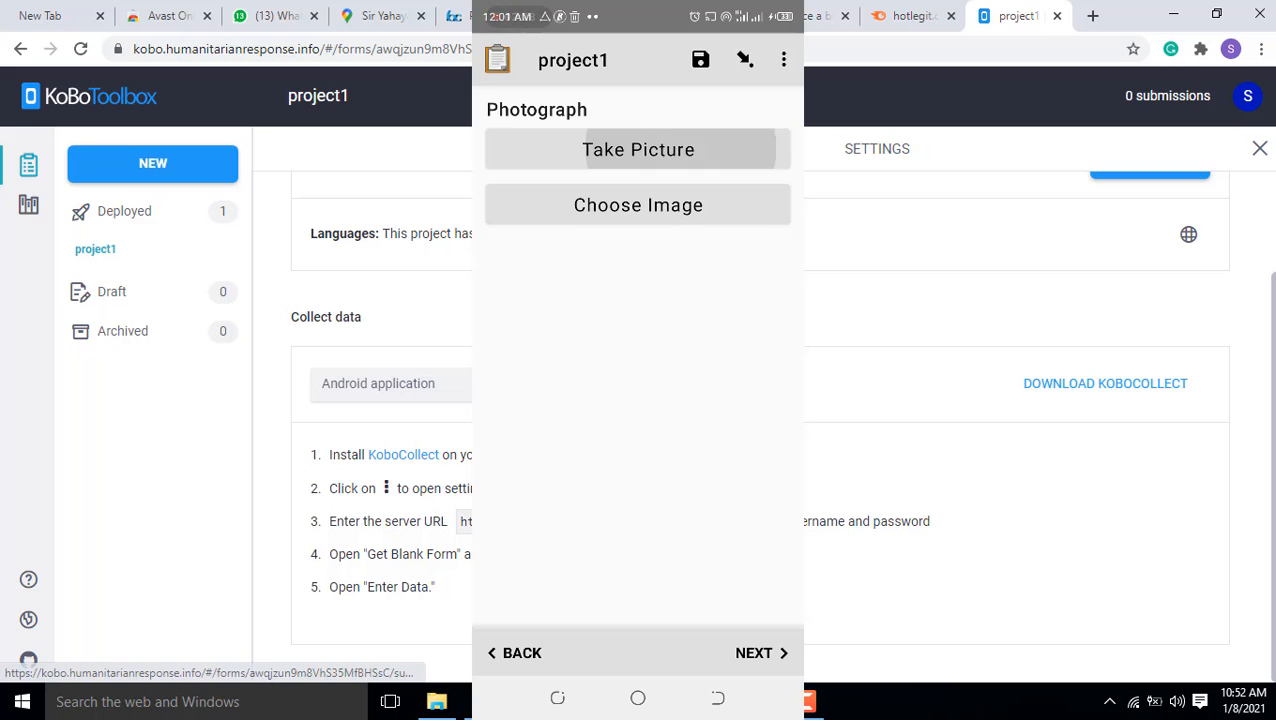
- Skip the photograph, capture and save the GPS location, then save the finalized form
left_click(637, 149)
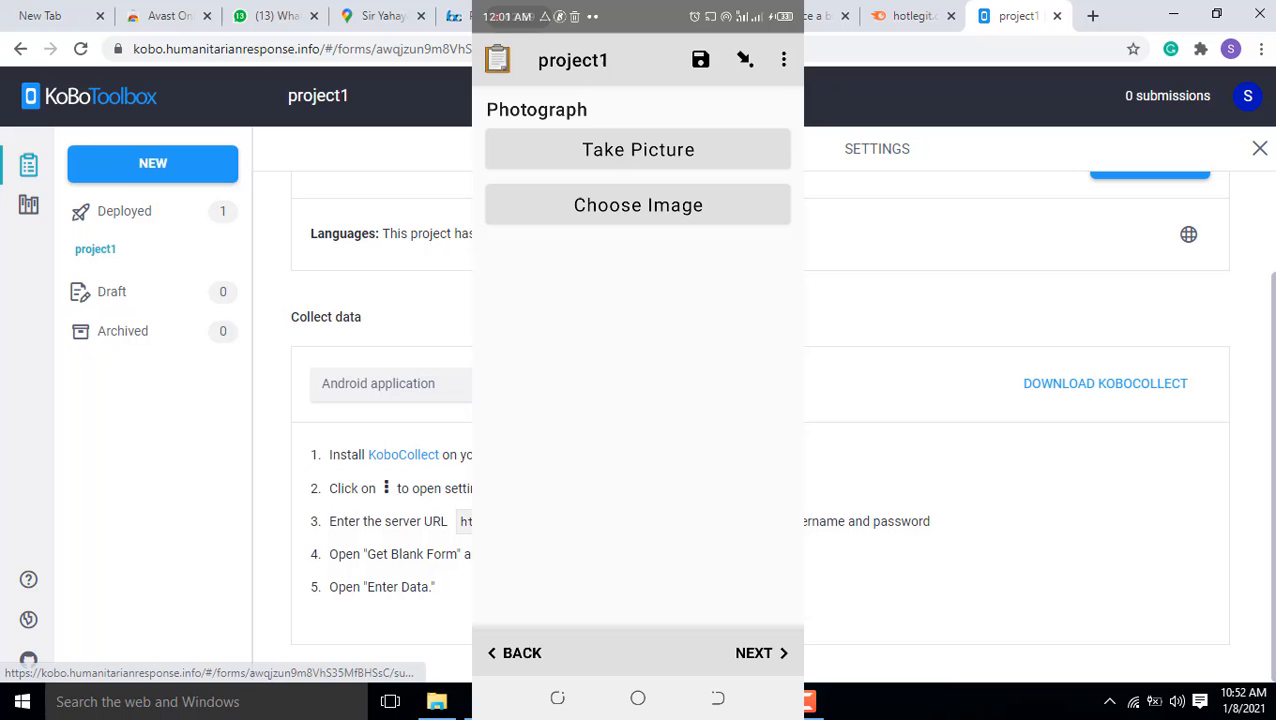
left_click(762, 653)
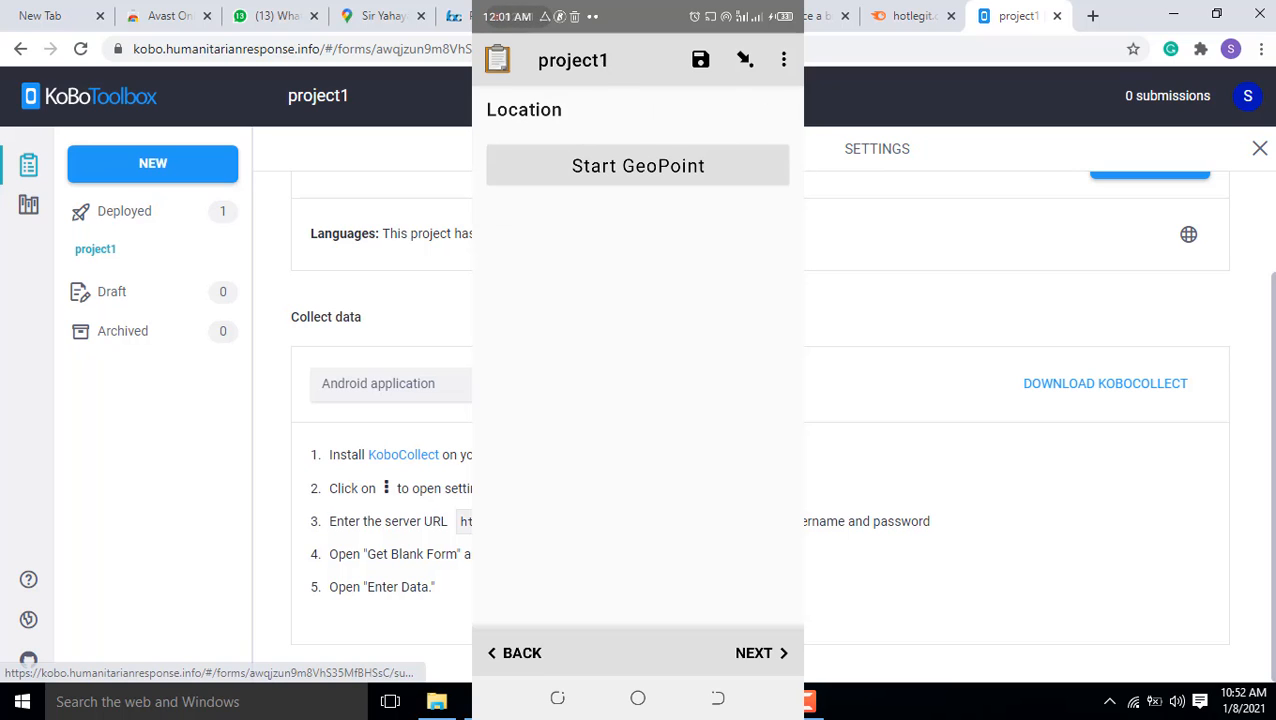
left_click(638, 165)
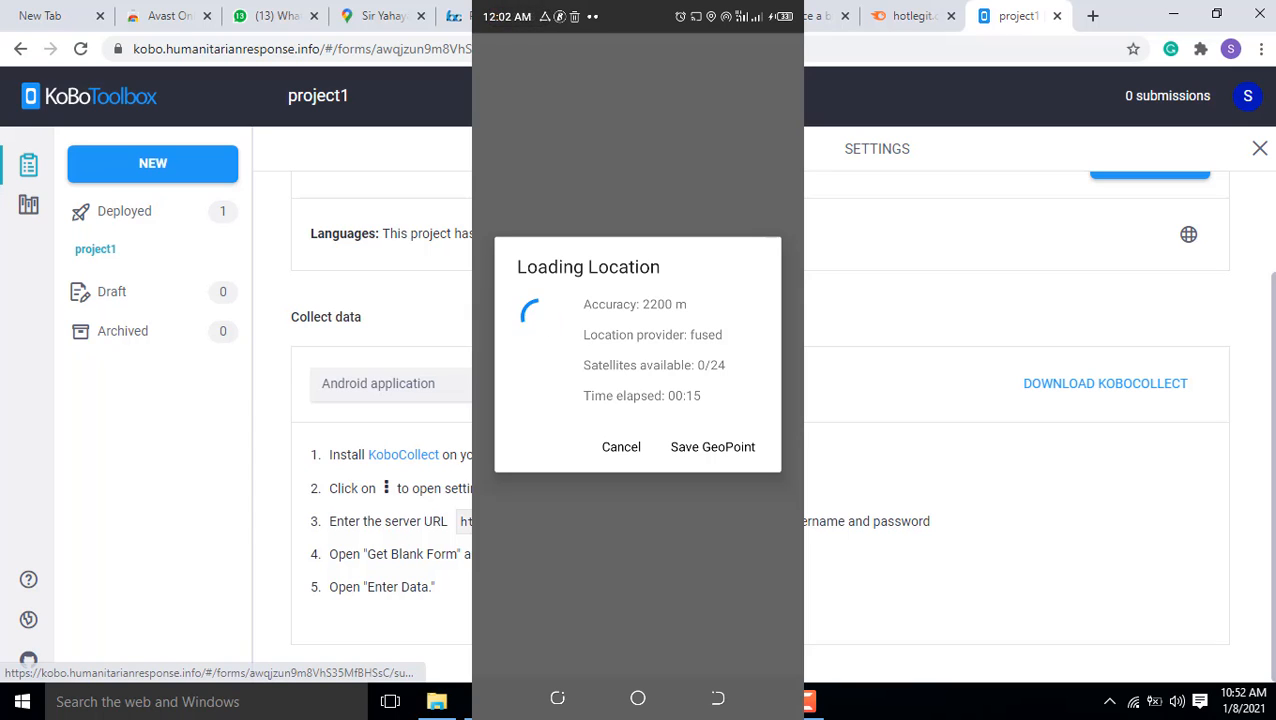
left_click(712, 447)
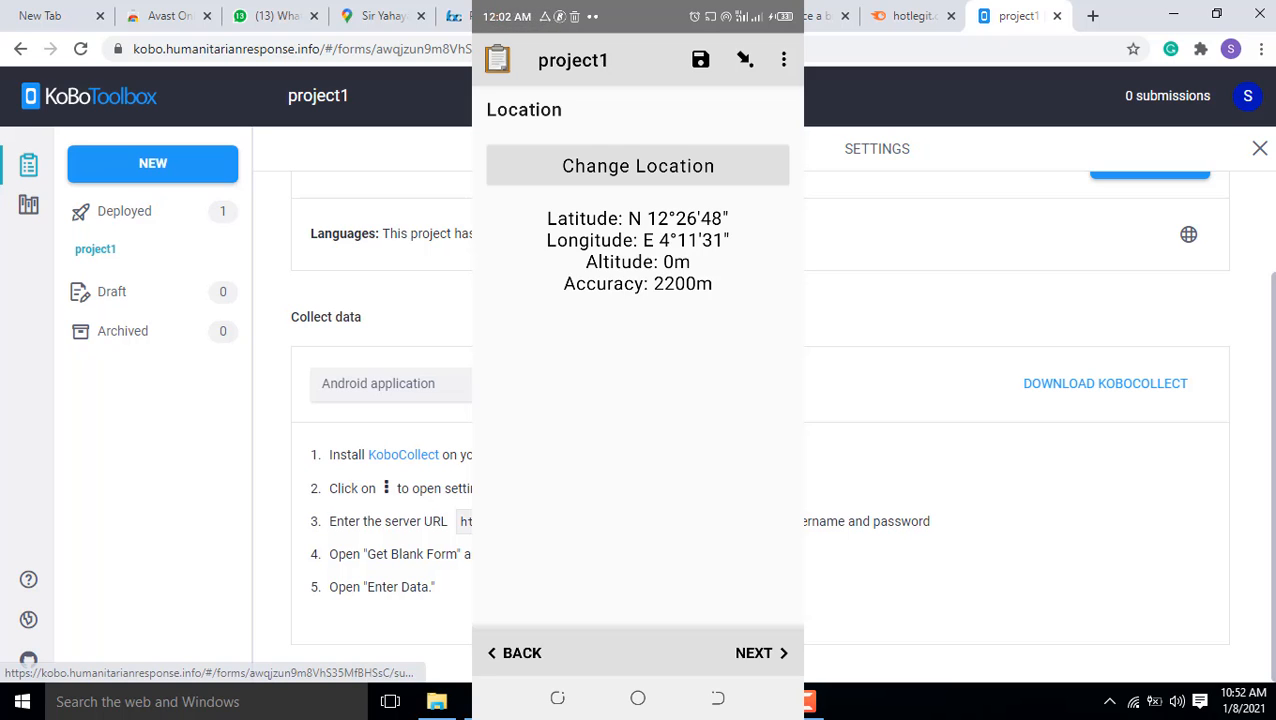
left_click(762, 653)
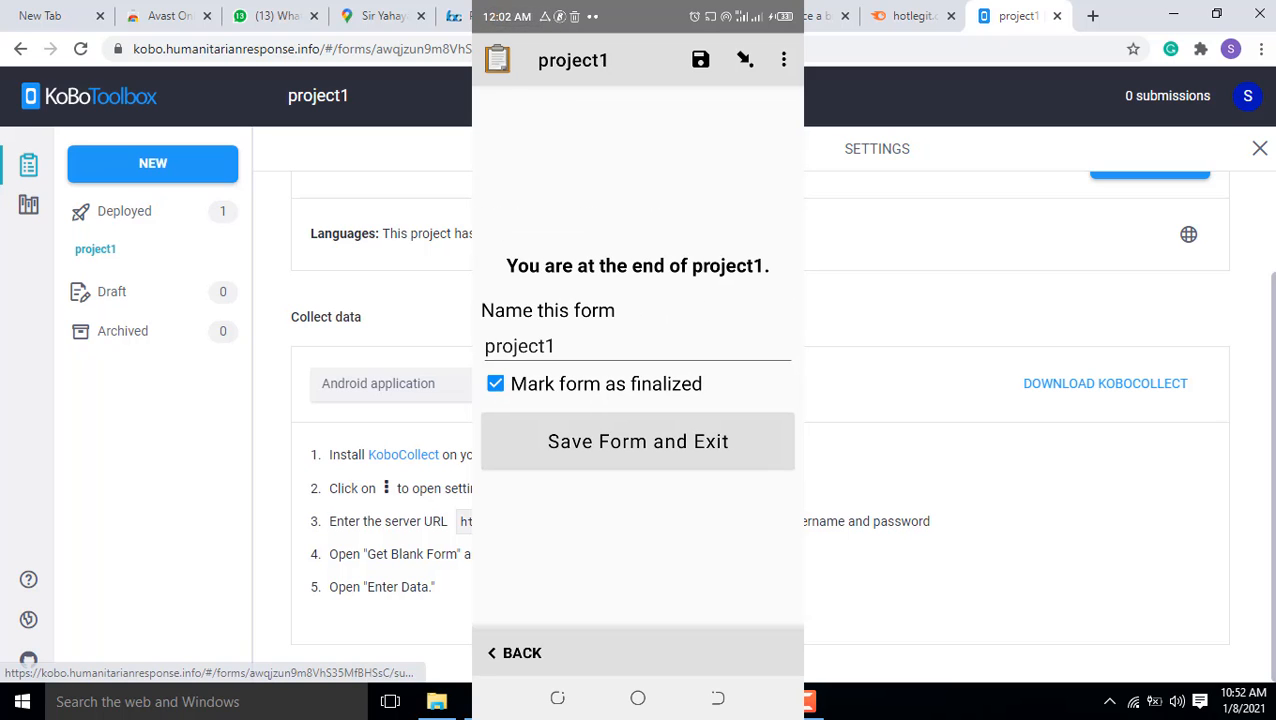
left_click(638, 441)
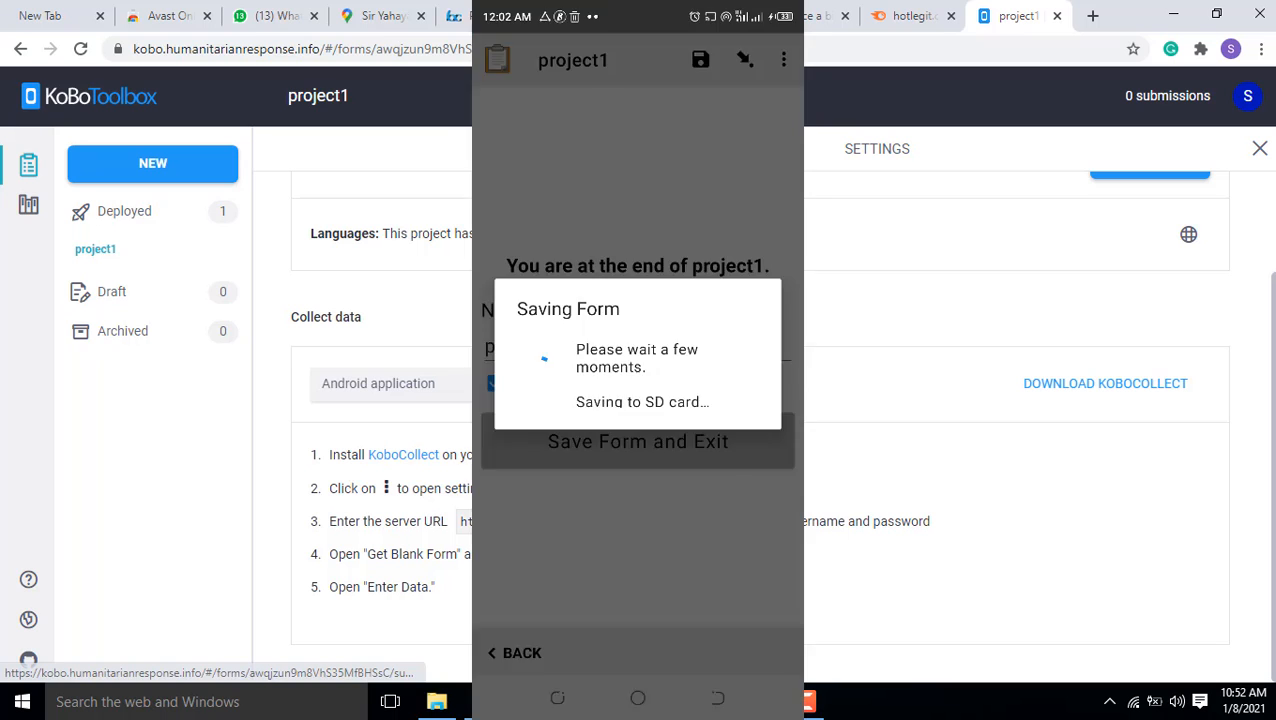
- Send the finalized project1 form and acknowledge the successful upload
left_click(638, 441)
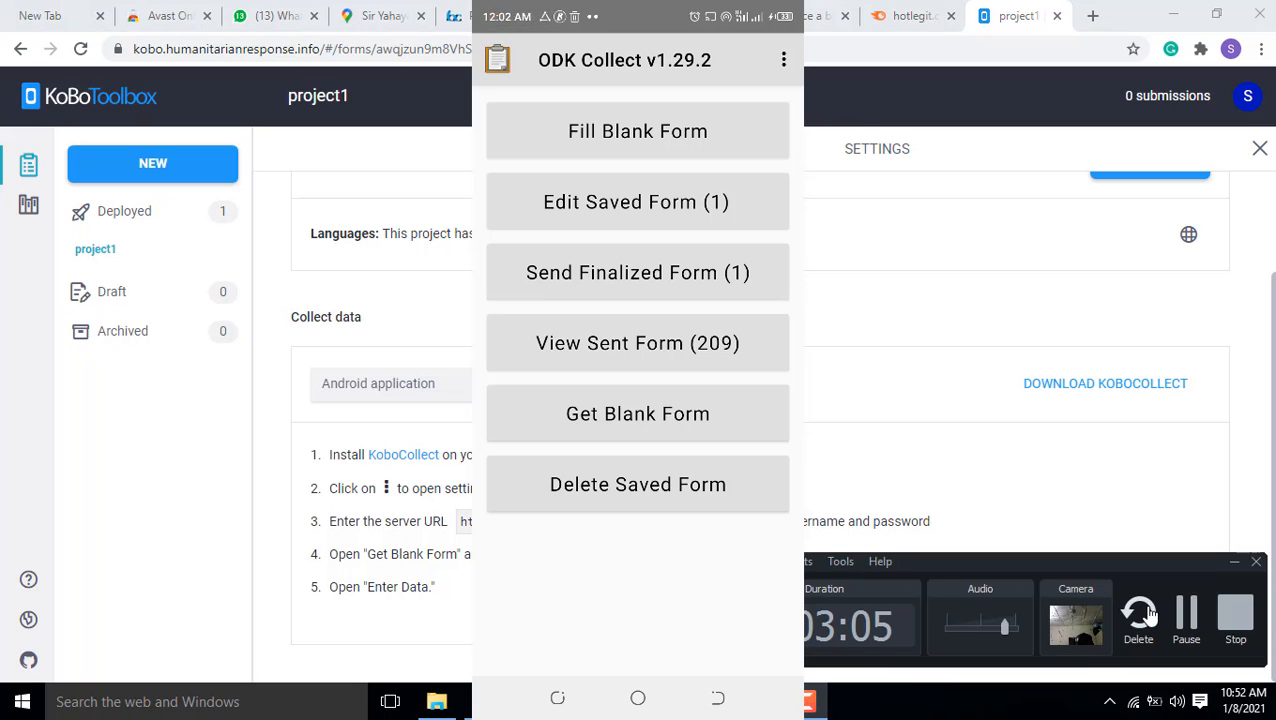
left_click(637, 272)
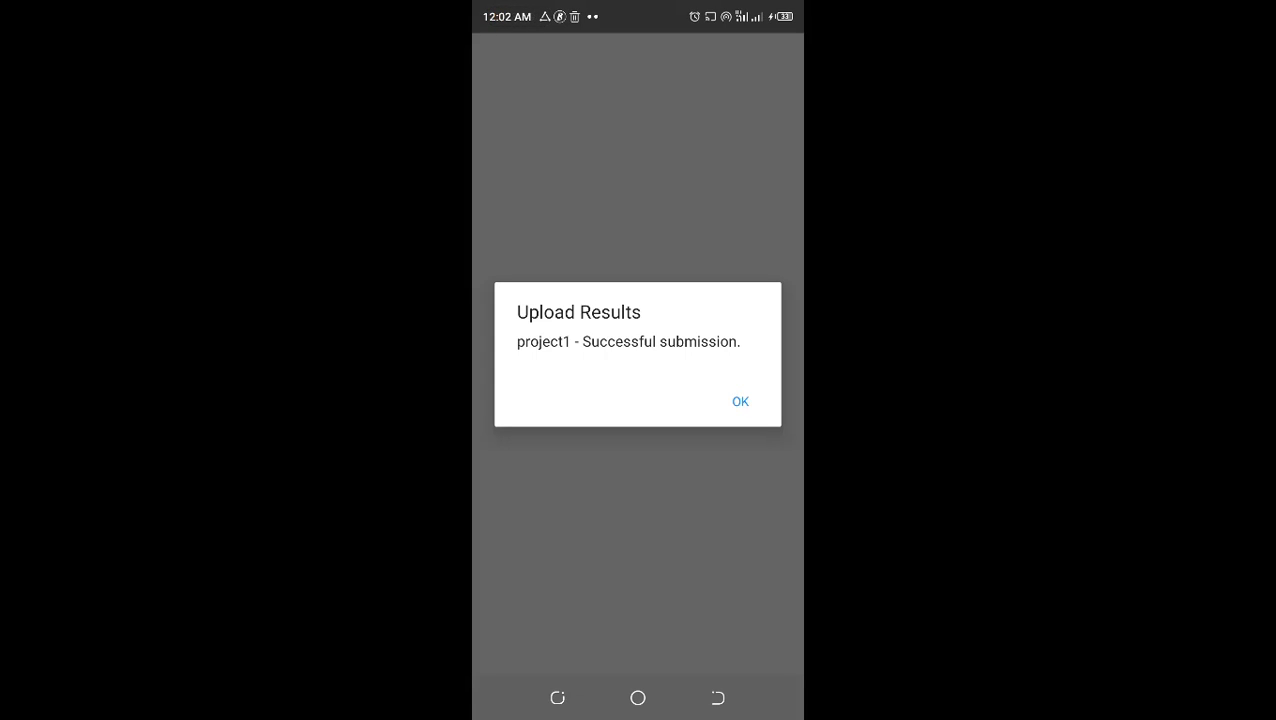
left_click(740, 401)
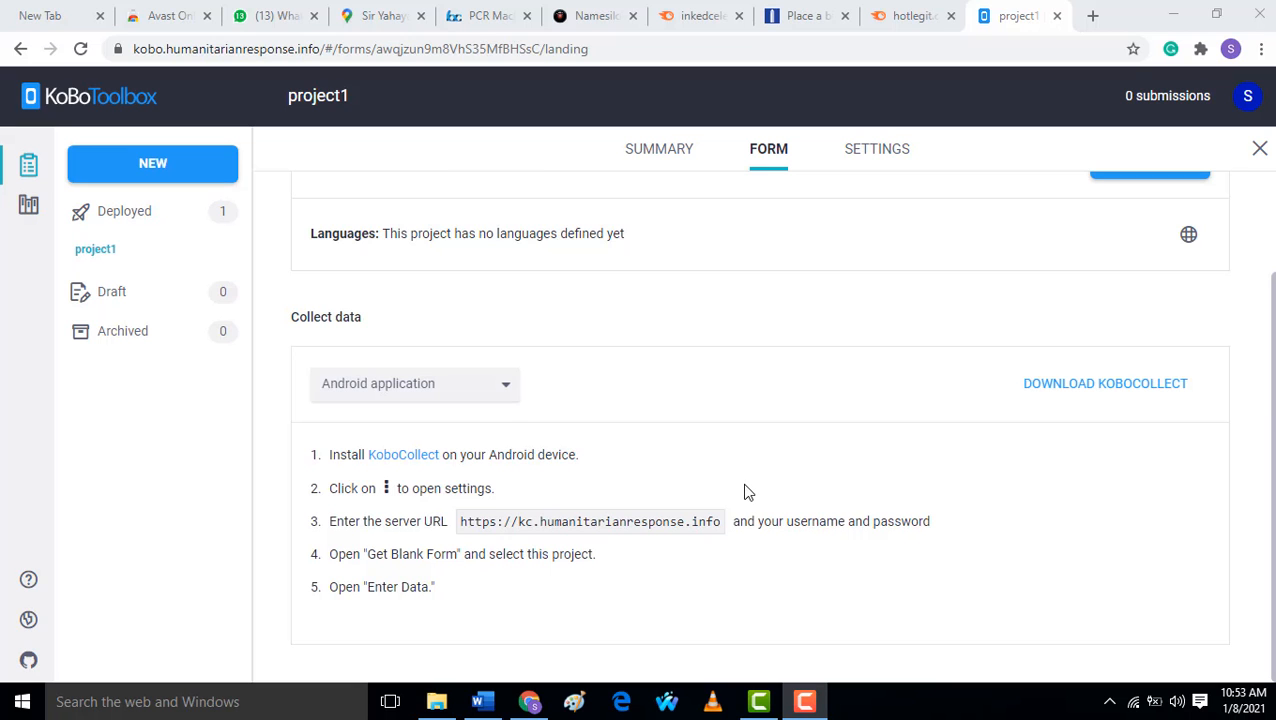
mouse_move(764, 321)
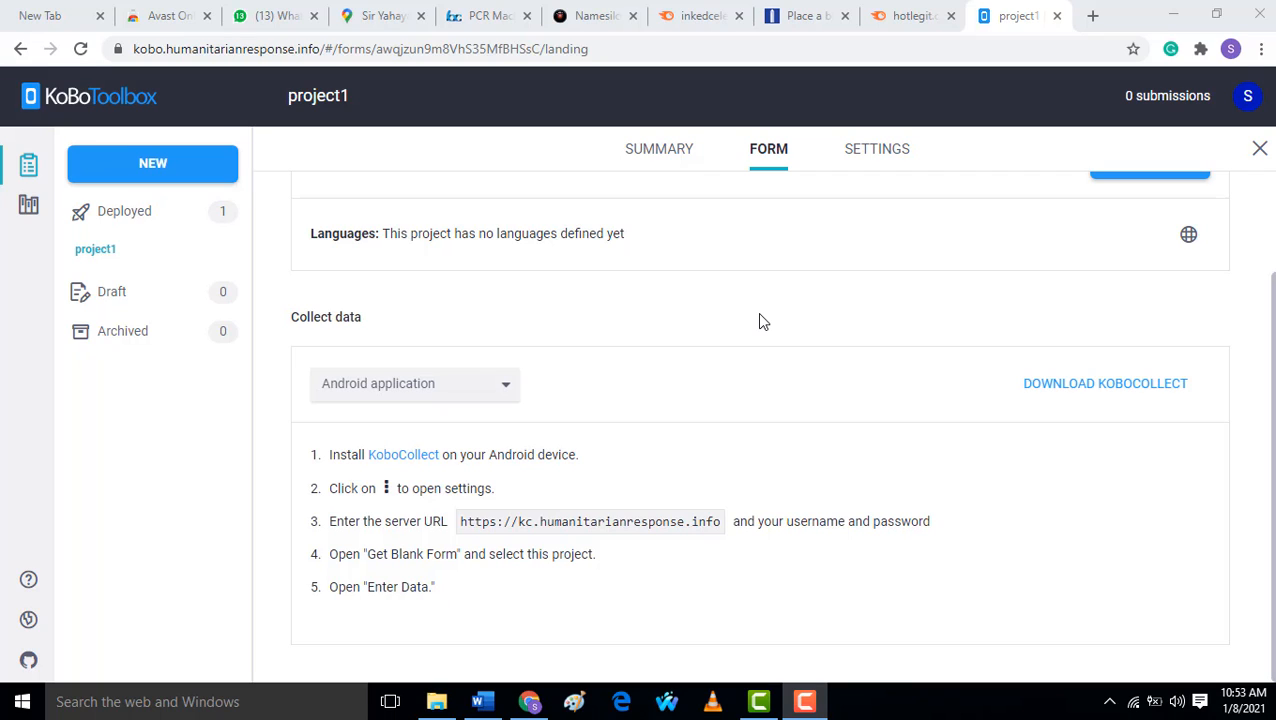
mouse_move(677, 158)
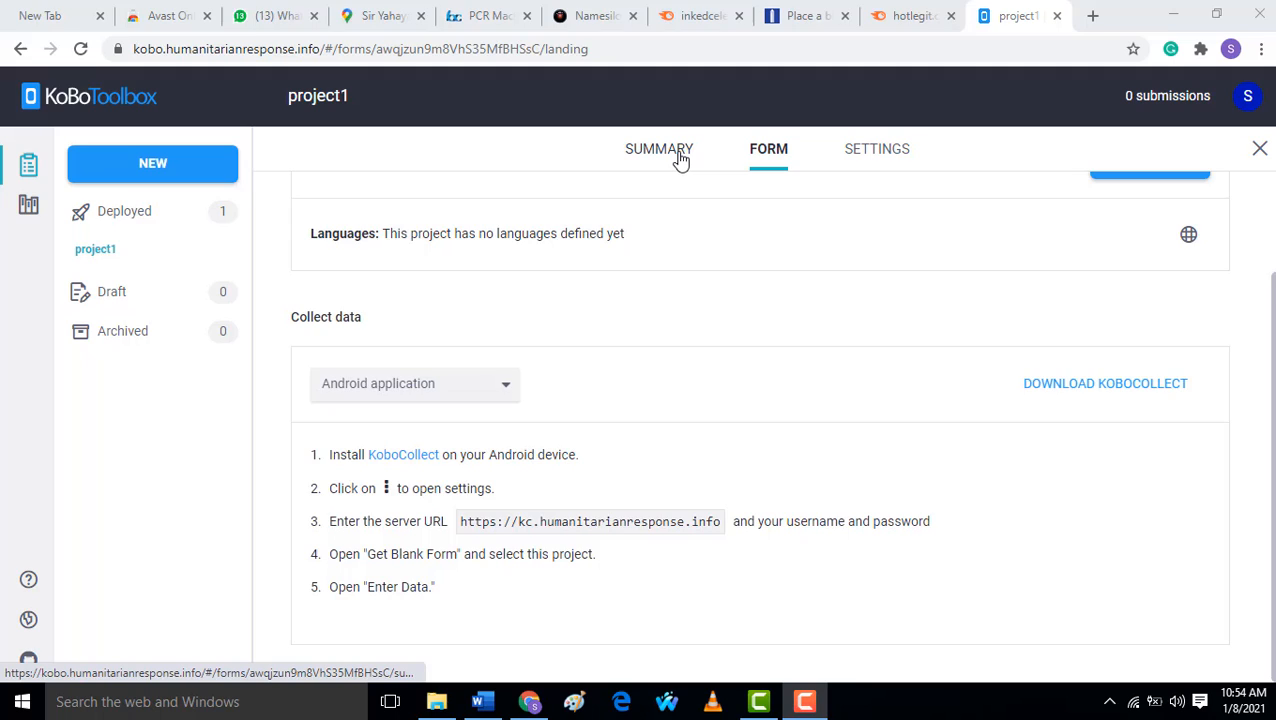
- Review project1's summary showing 1 submission, then open the data reports
left_click(659, 148)
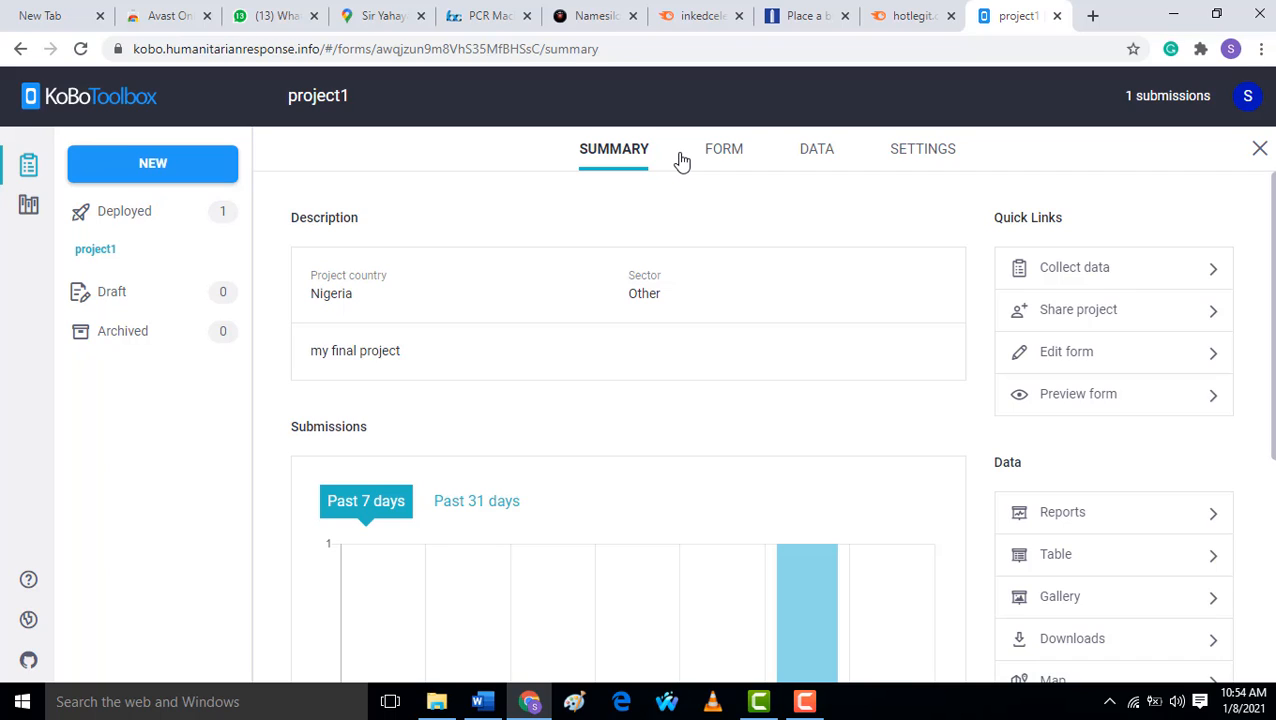
mouse_move(734, 133)
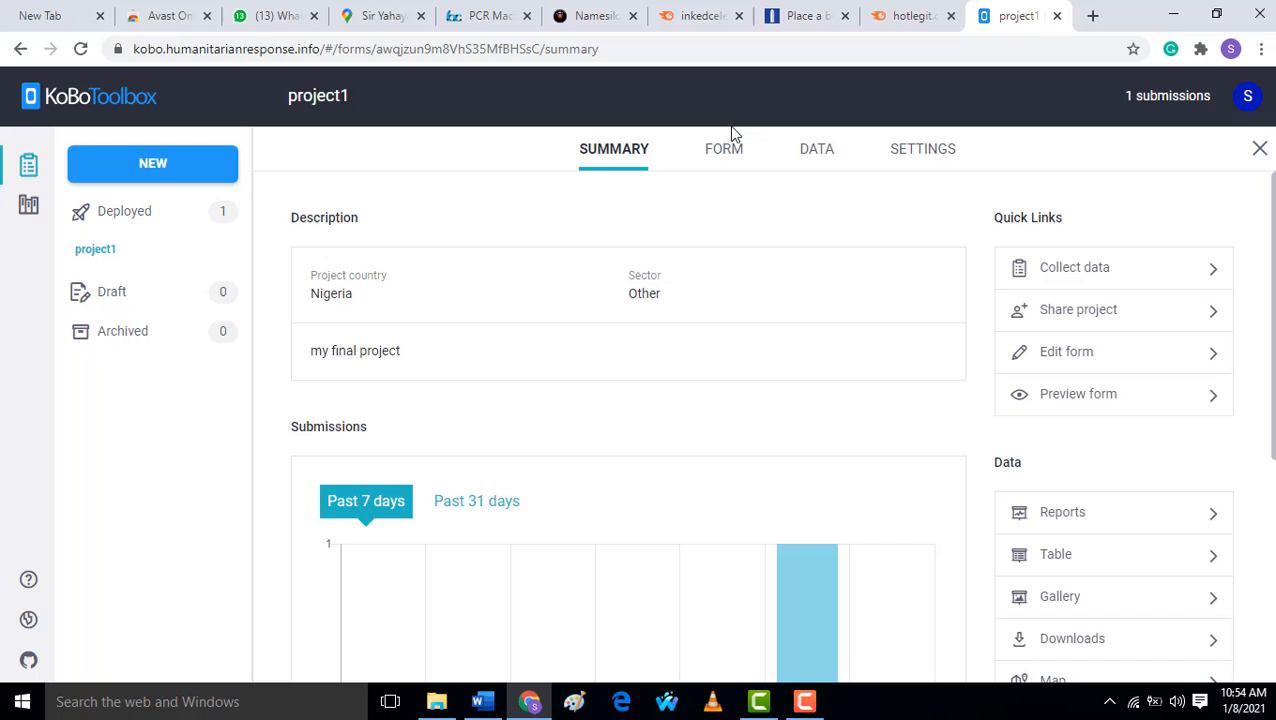
mouse_move(718, 326)
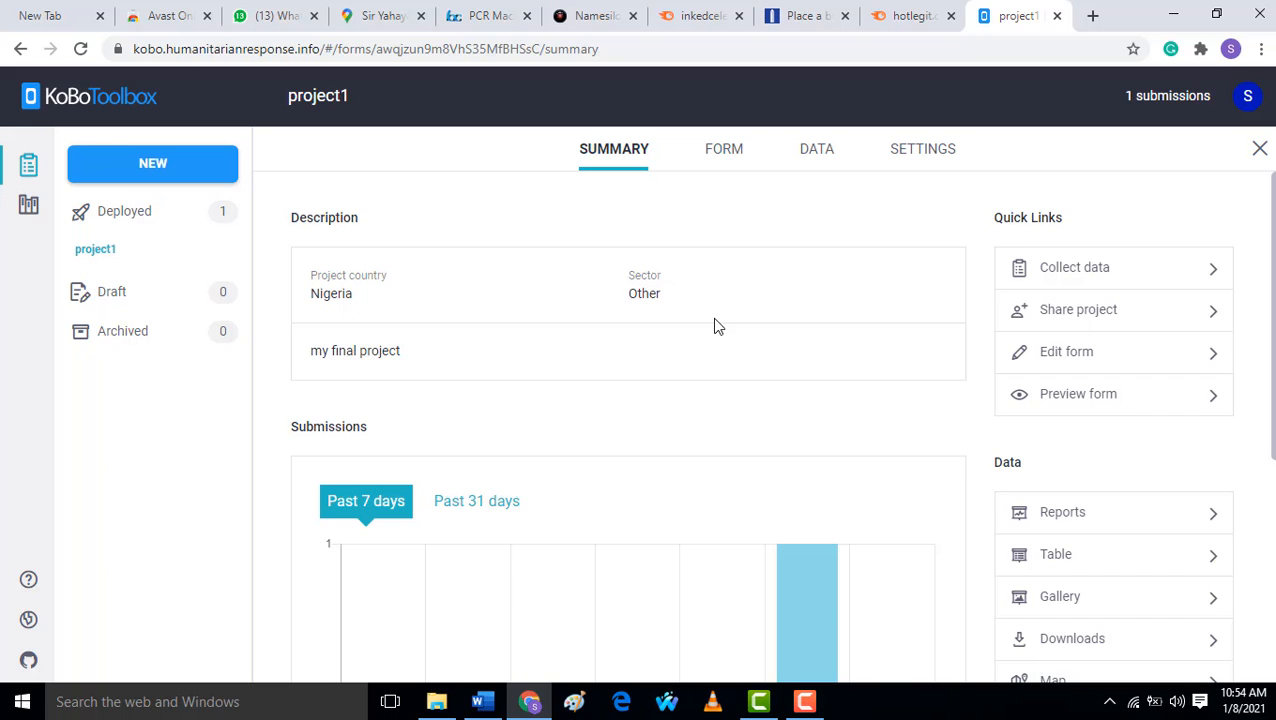
scroll("down", 3)
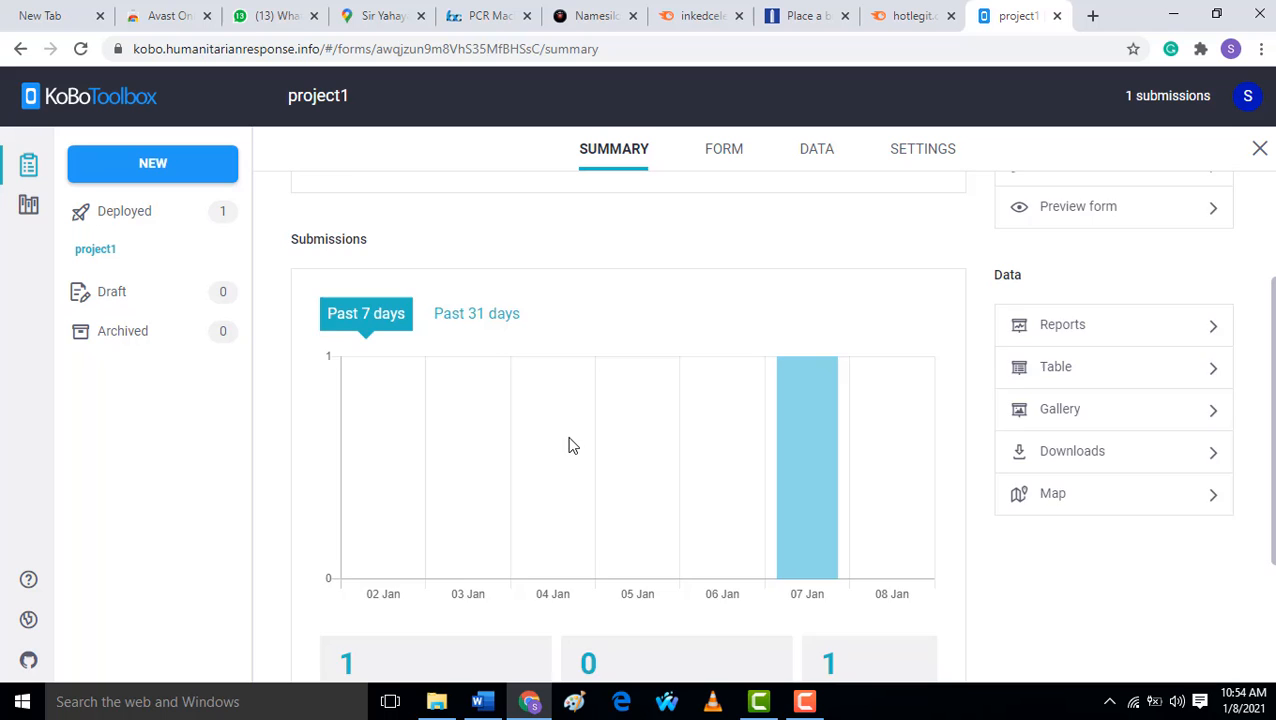
scroll("down", 3)
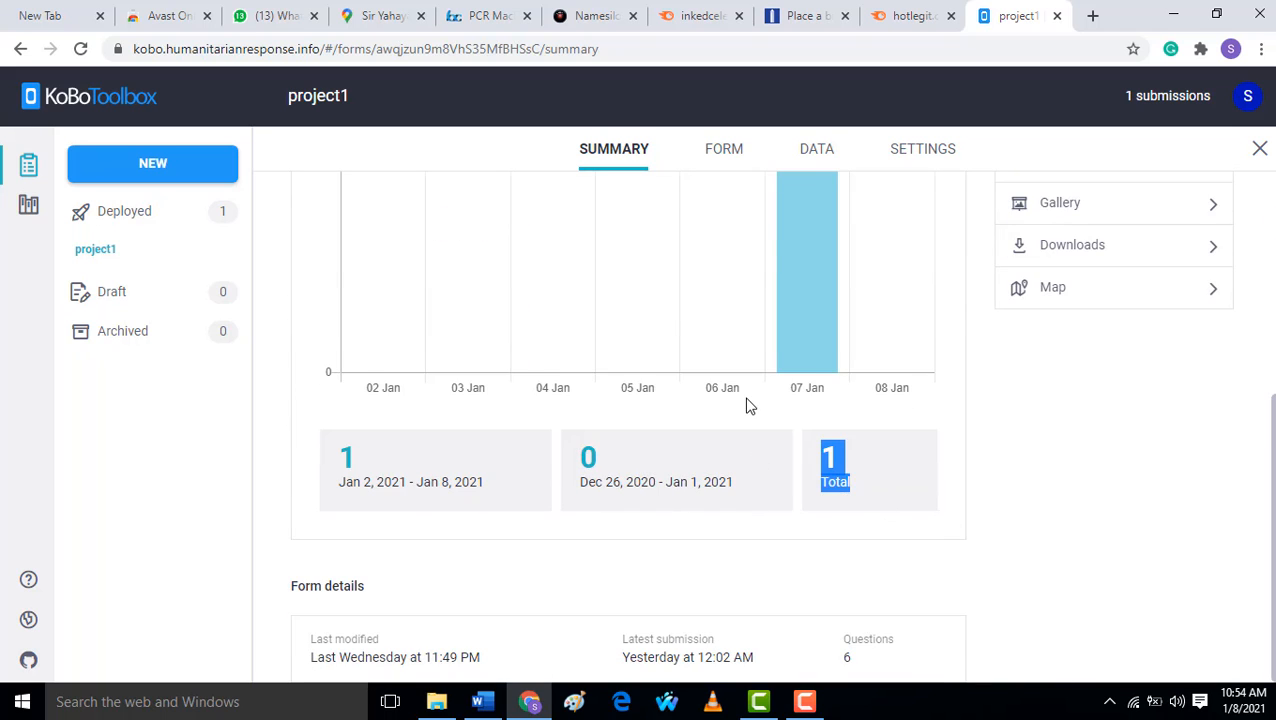
mouse_move(750, 411)
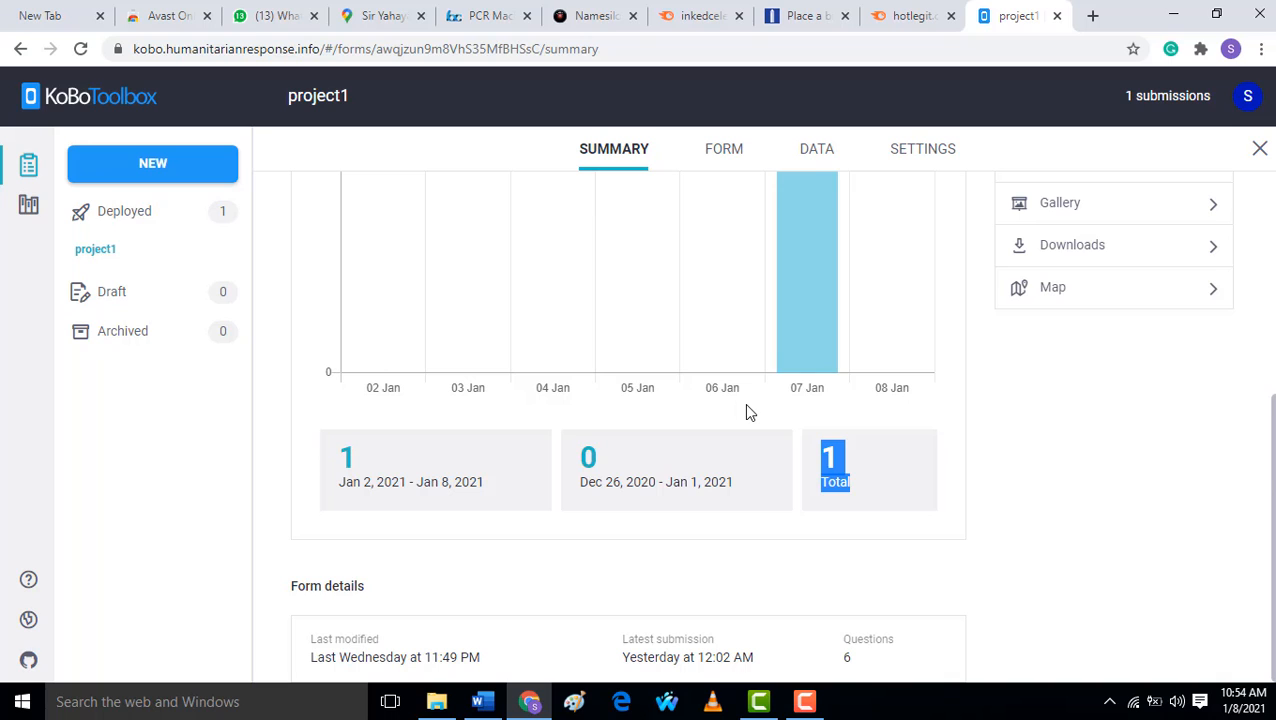
mouse_move(742, 436)
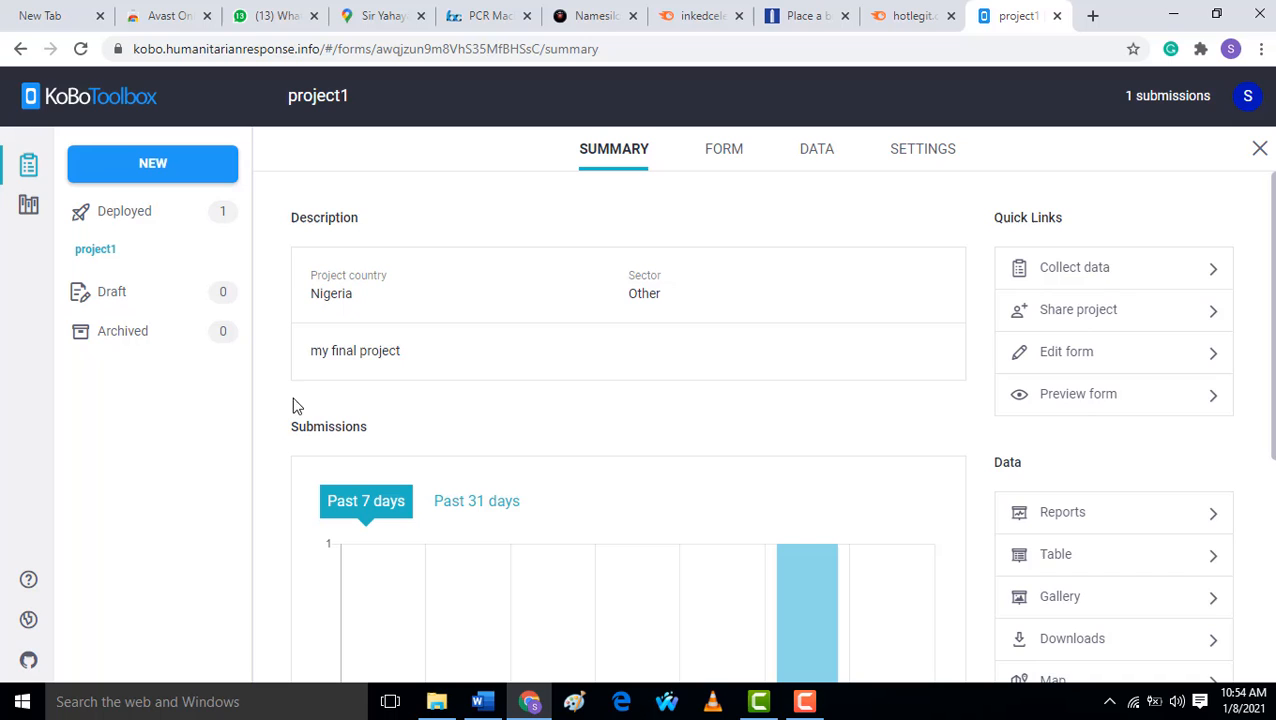
mouse_move(630, 293)
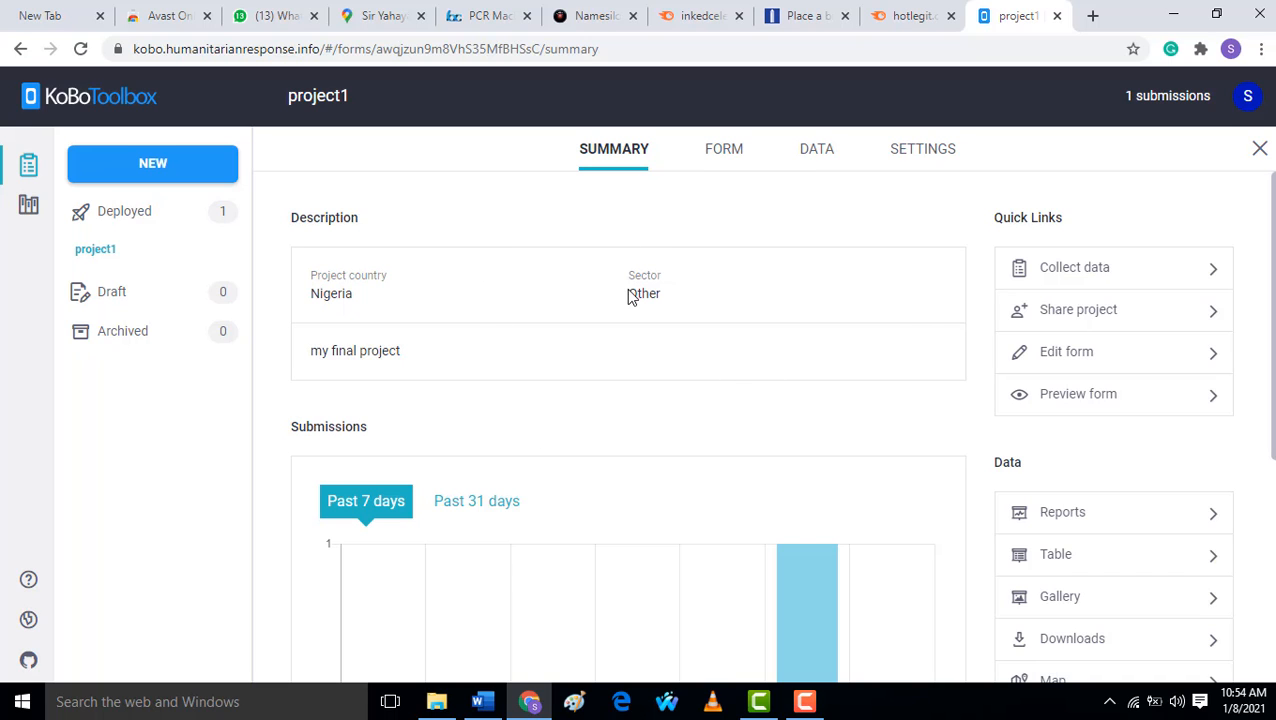
left_click(816, 148)
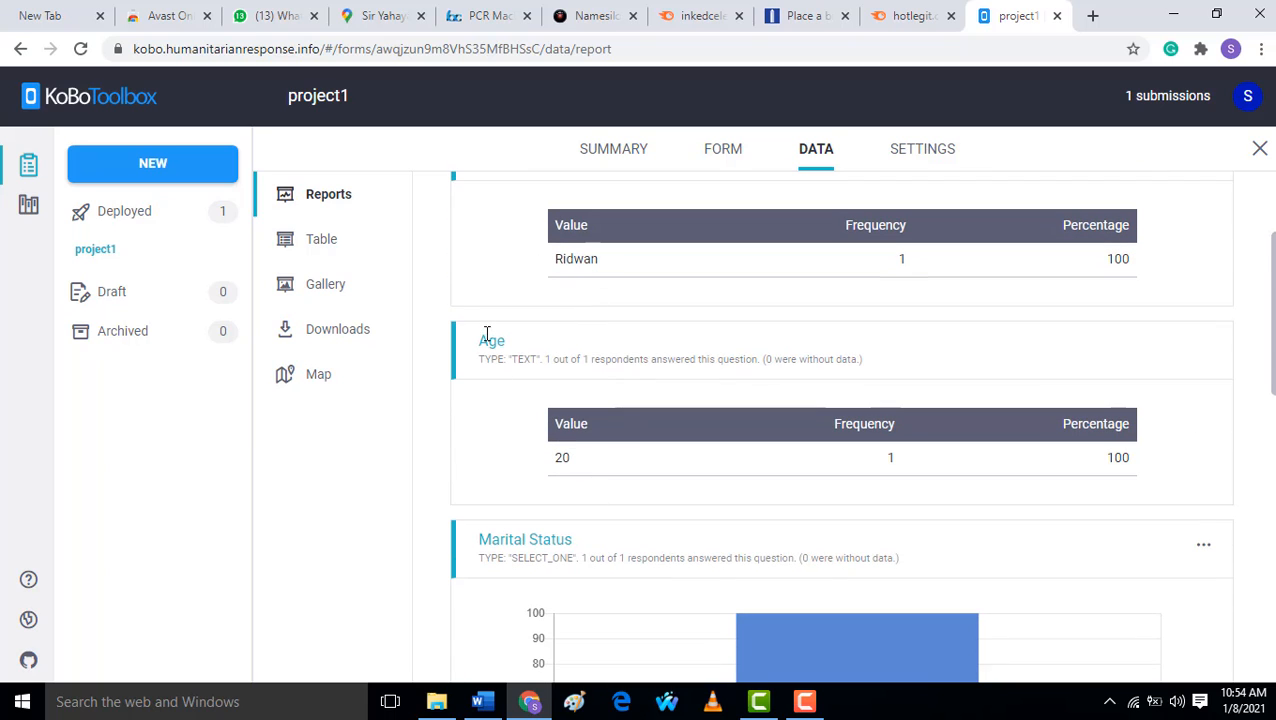
- Open project1's Downloads page and create an XLS export of the submissions
left_click(337, 329)
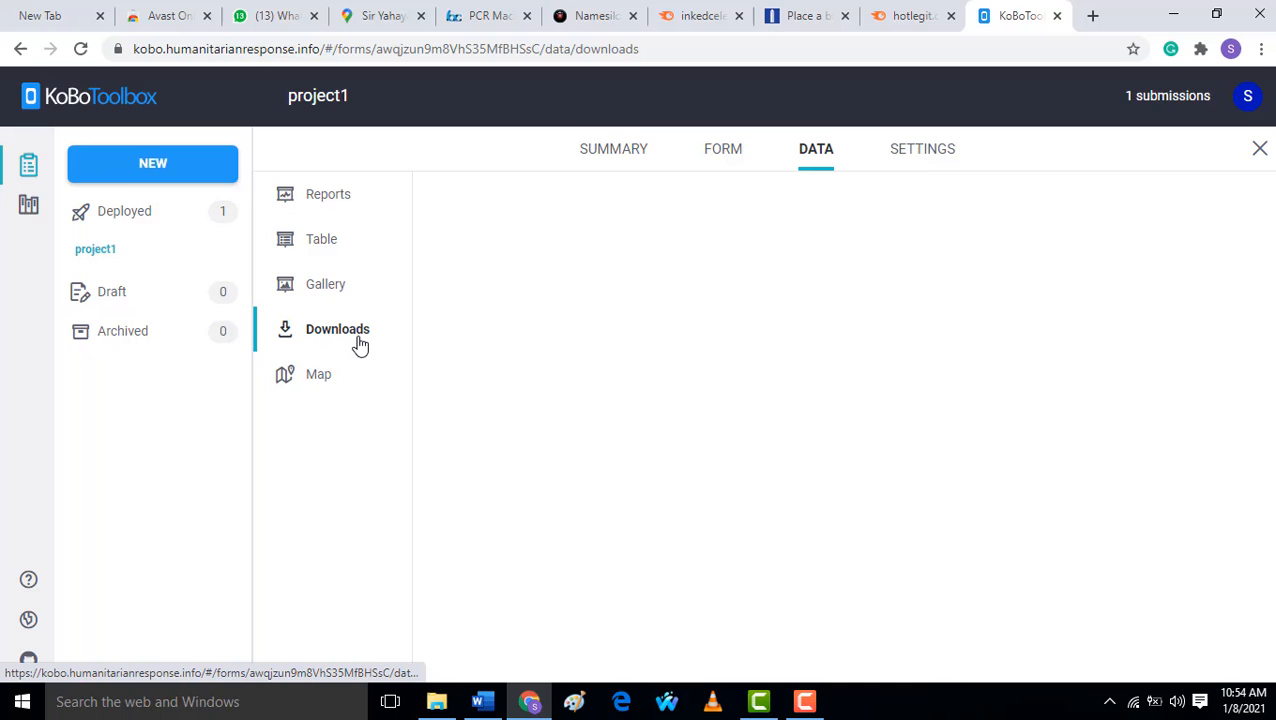
left_click(337, 329)
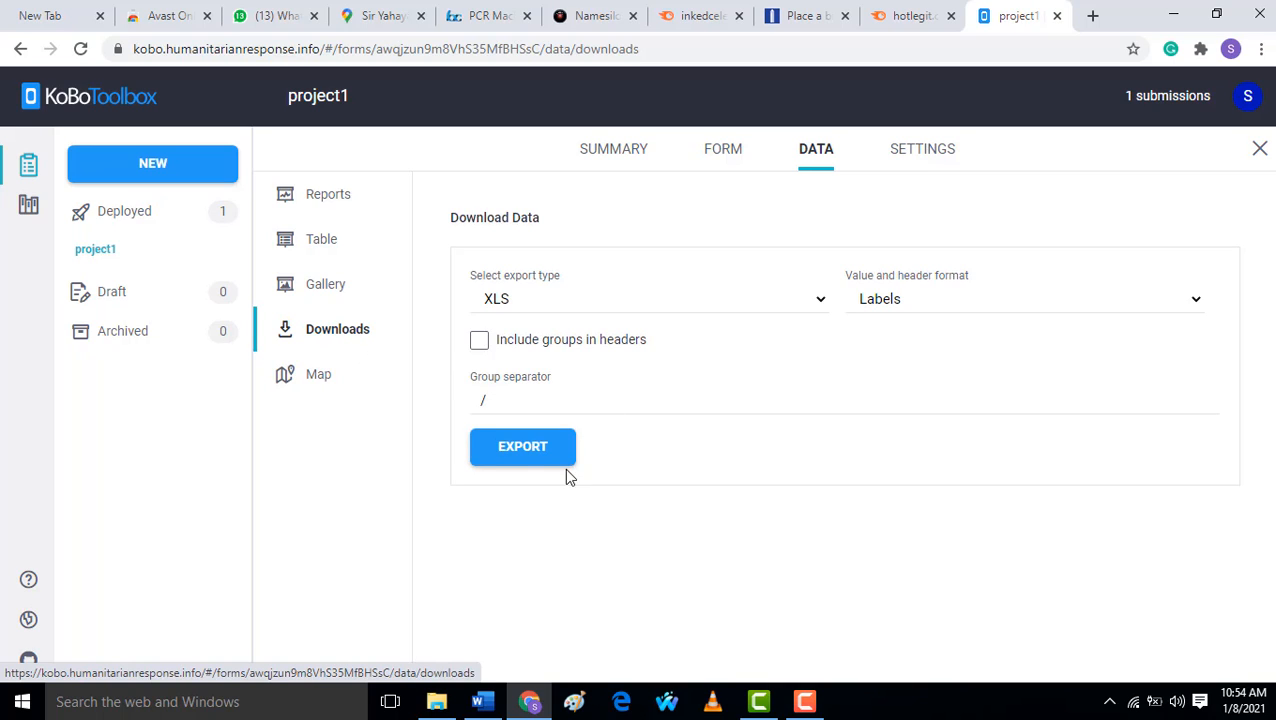
left_click(522, 447)
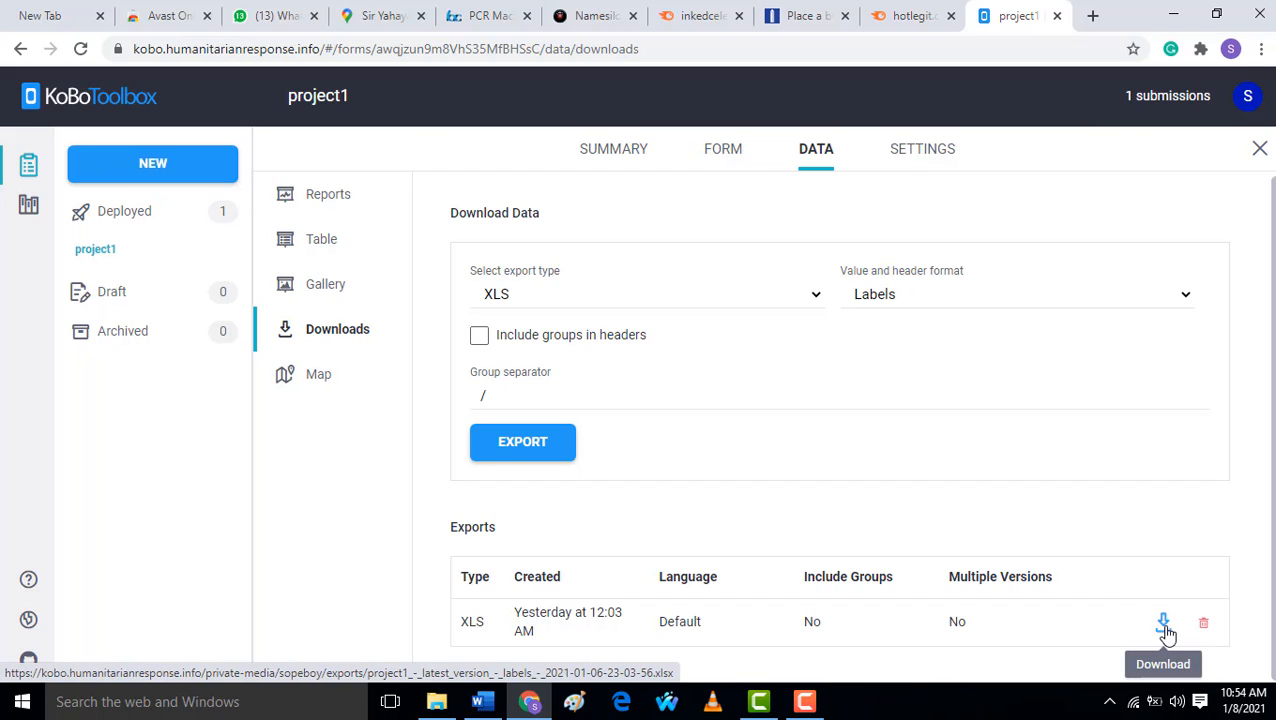
mouse_move(1116, 622)
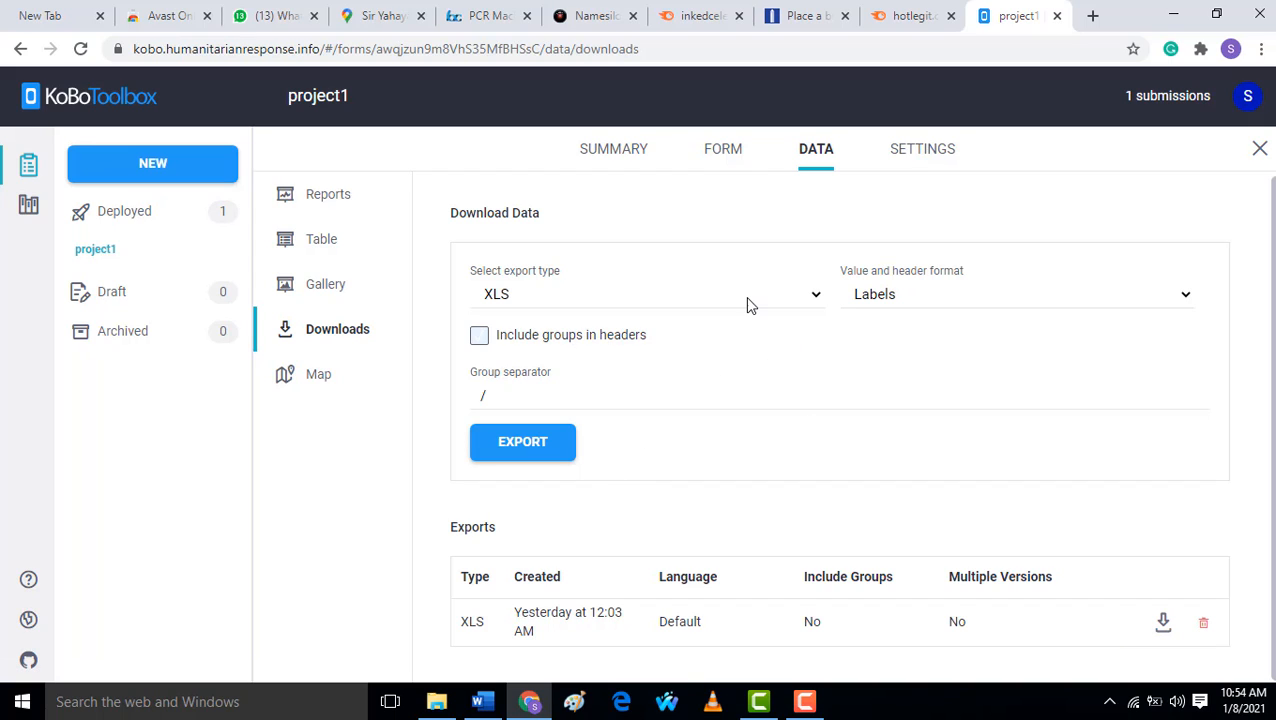
- Create a new XLS (legacy) export of project1's submissions
left_click(648, 293)
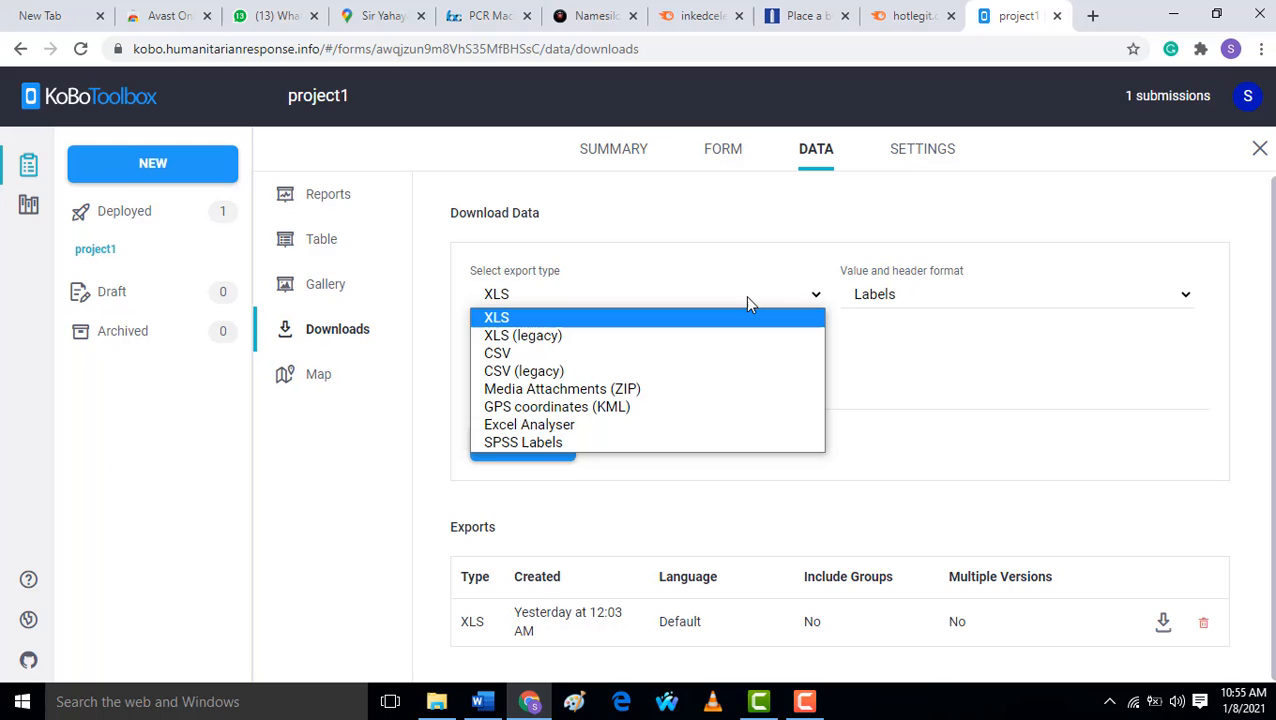
mouse_move(663, 328)
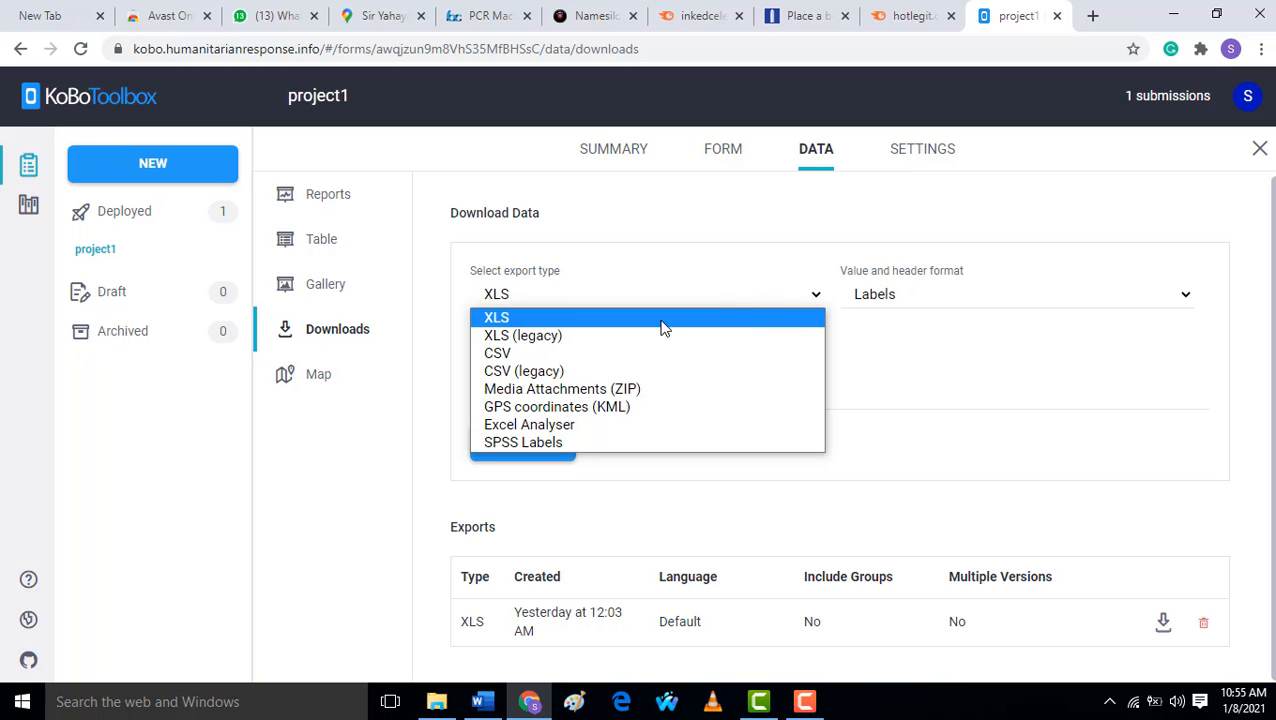
mouse_move(525, 324)
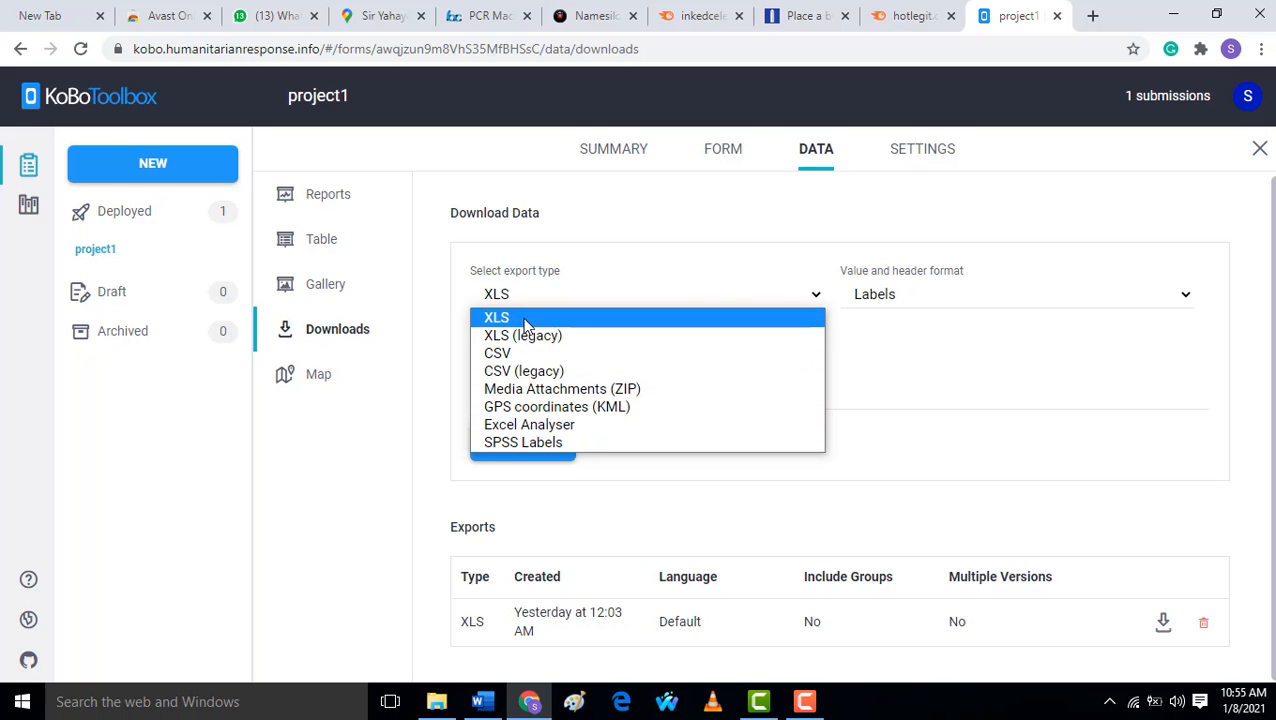
left_click(522, 335)
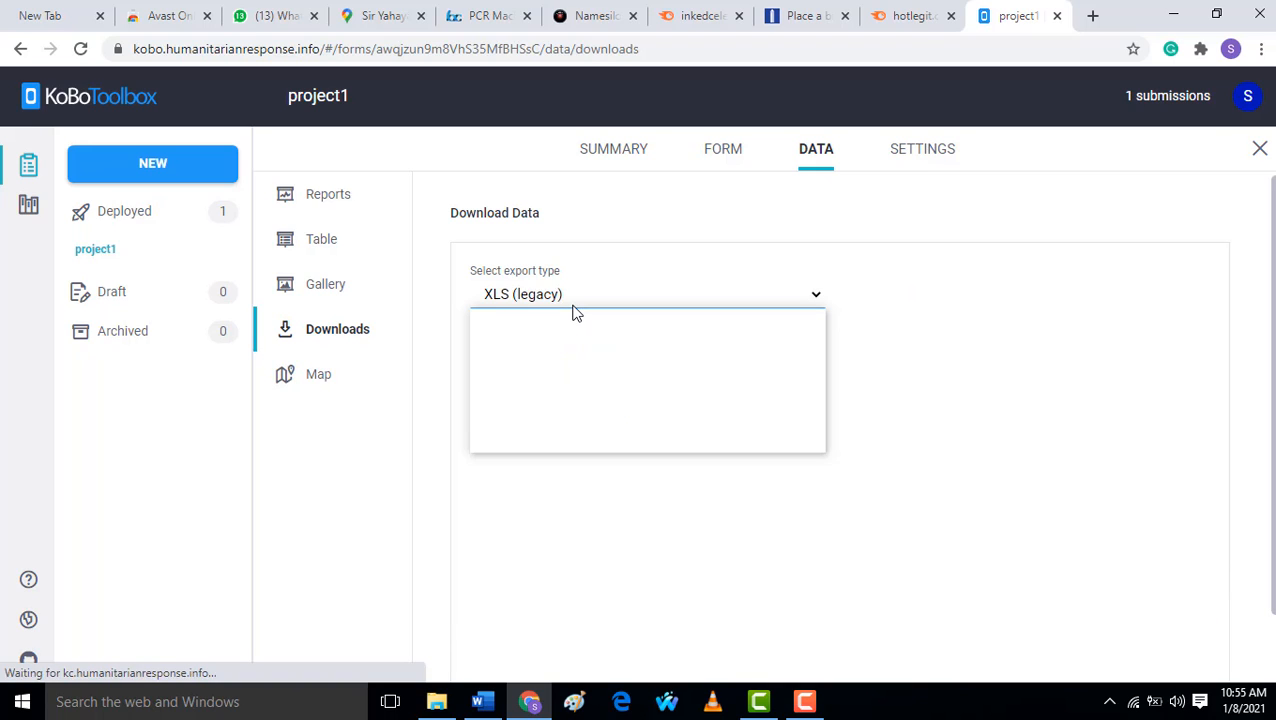
left_click(646, 294)
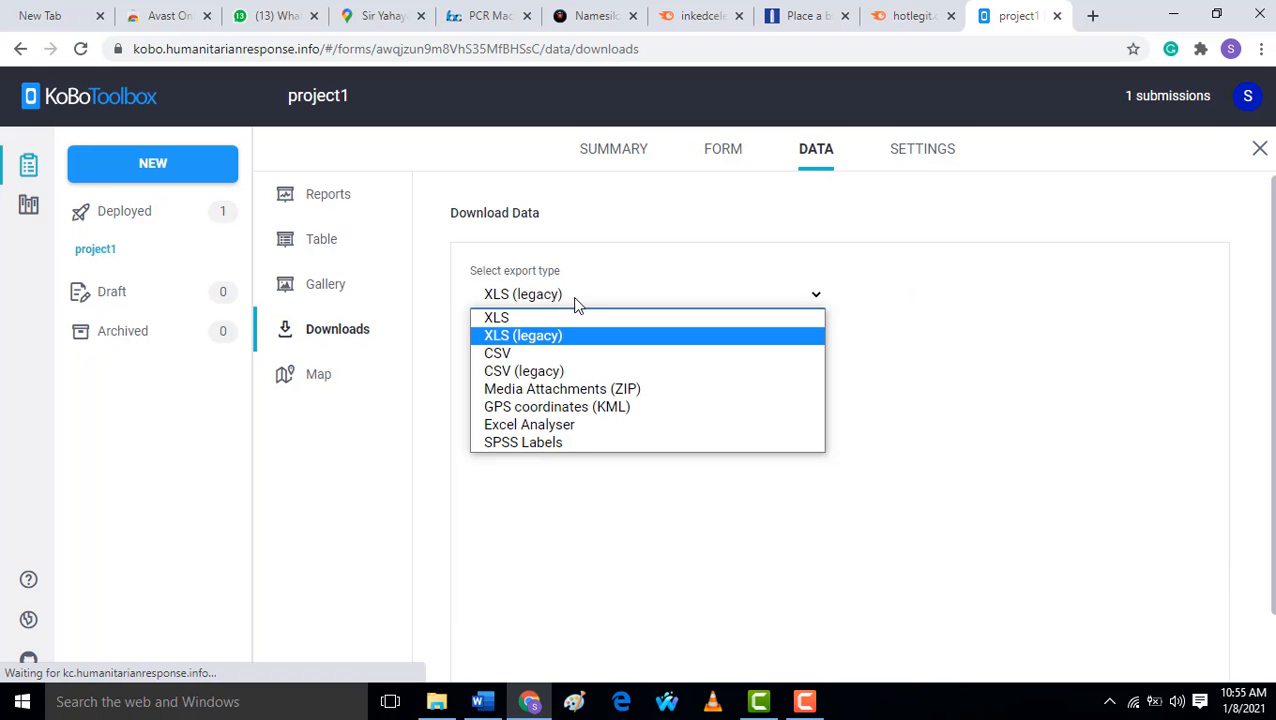
left_click(521, 335)
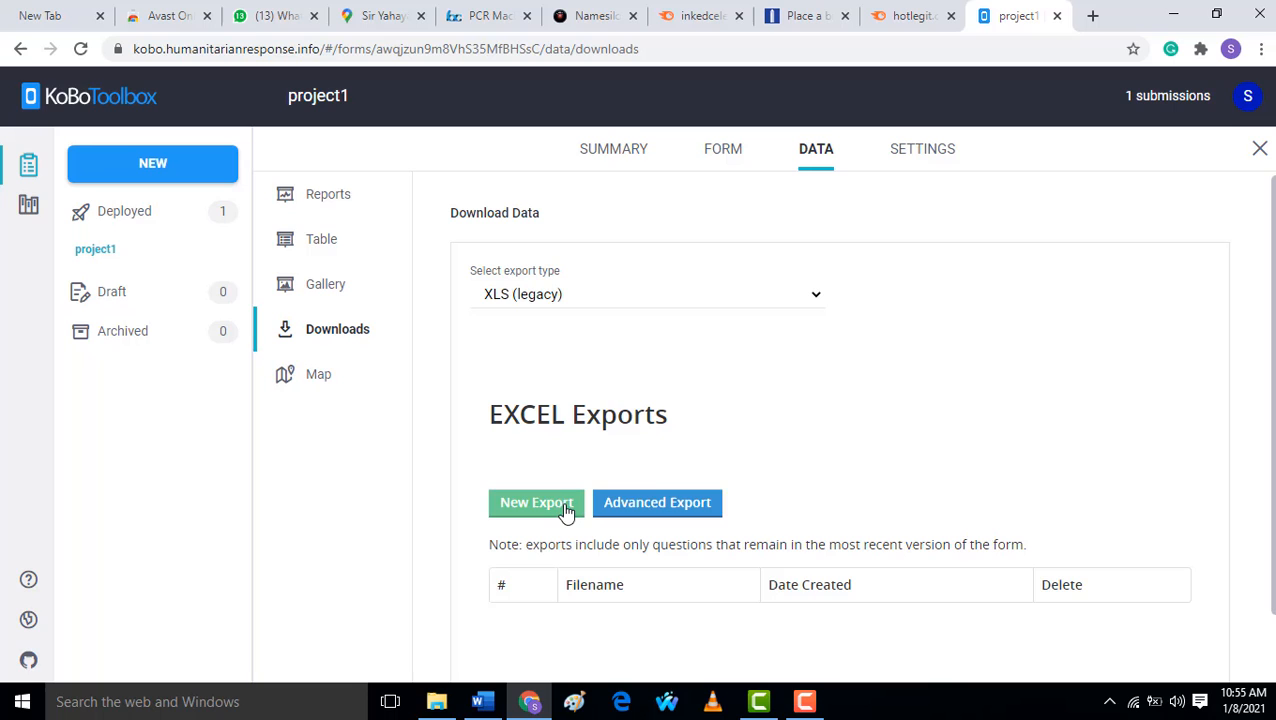
left_click(535, 503)
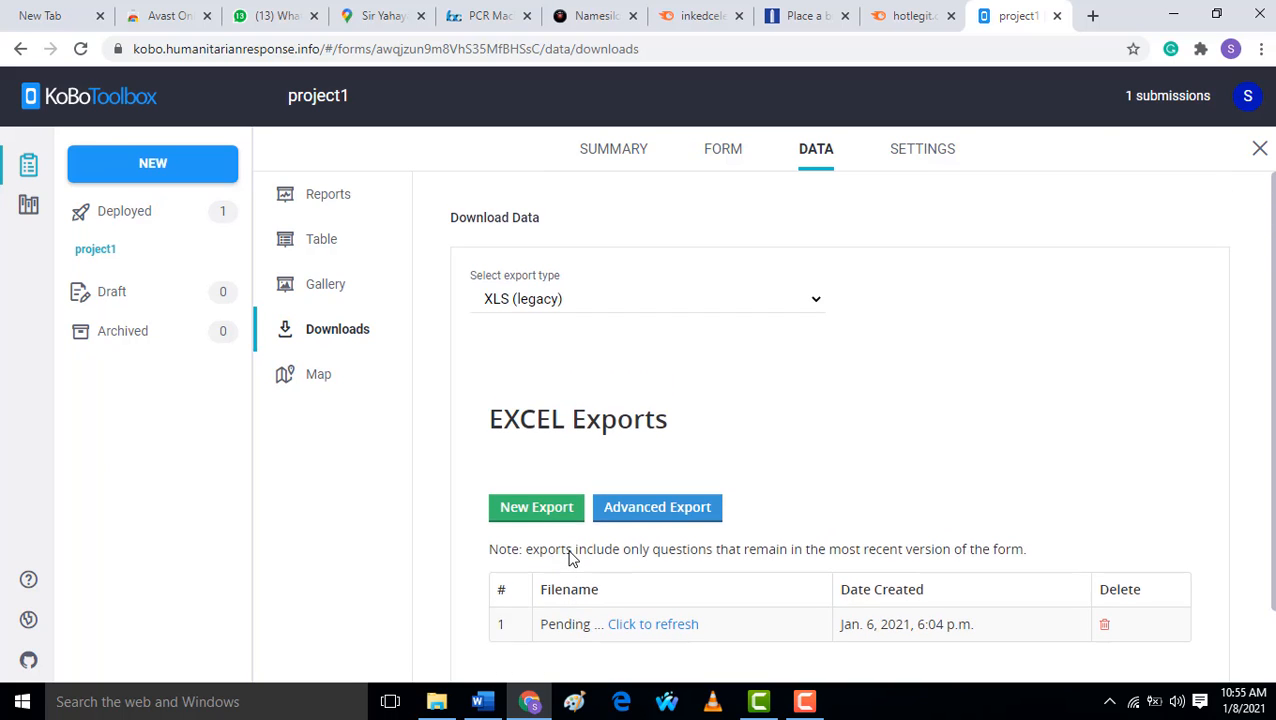
- Refresh the pending export, then download and open its xlsx file
scroll("down", 3)
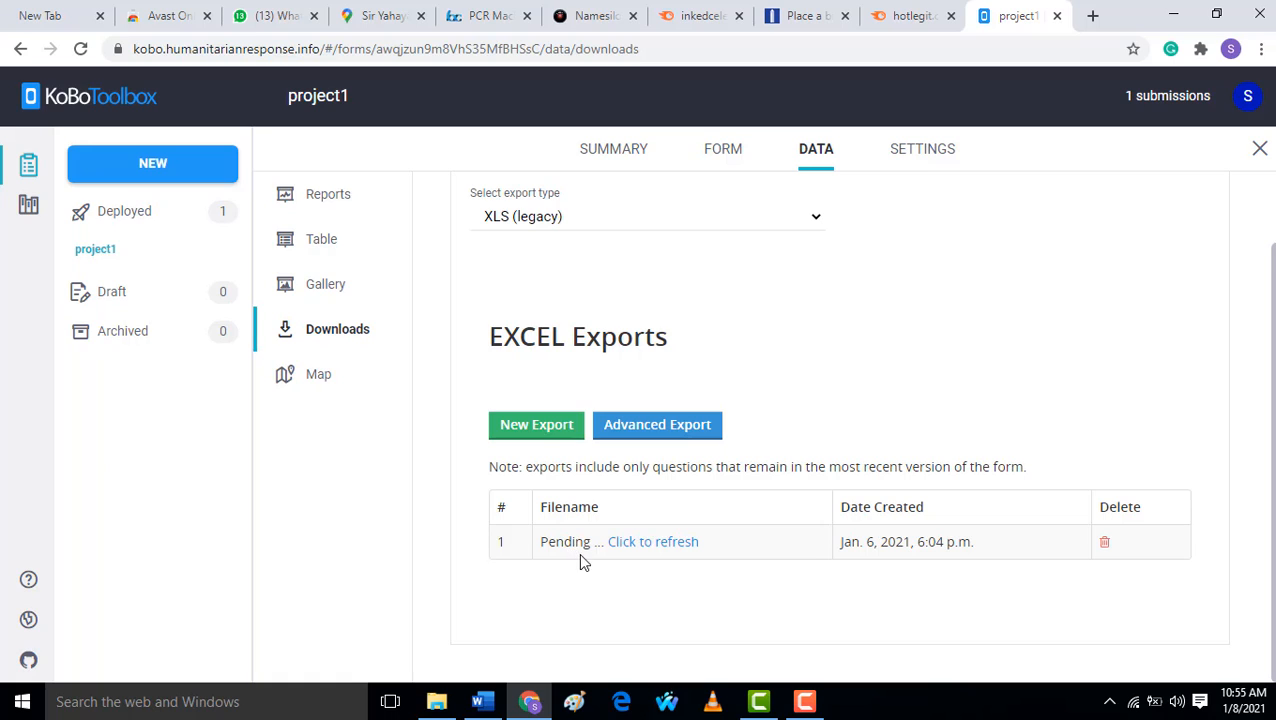
left_click(653, 541)
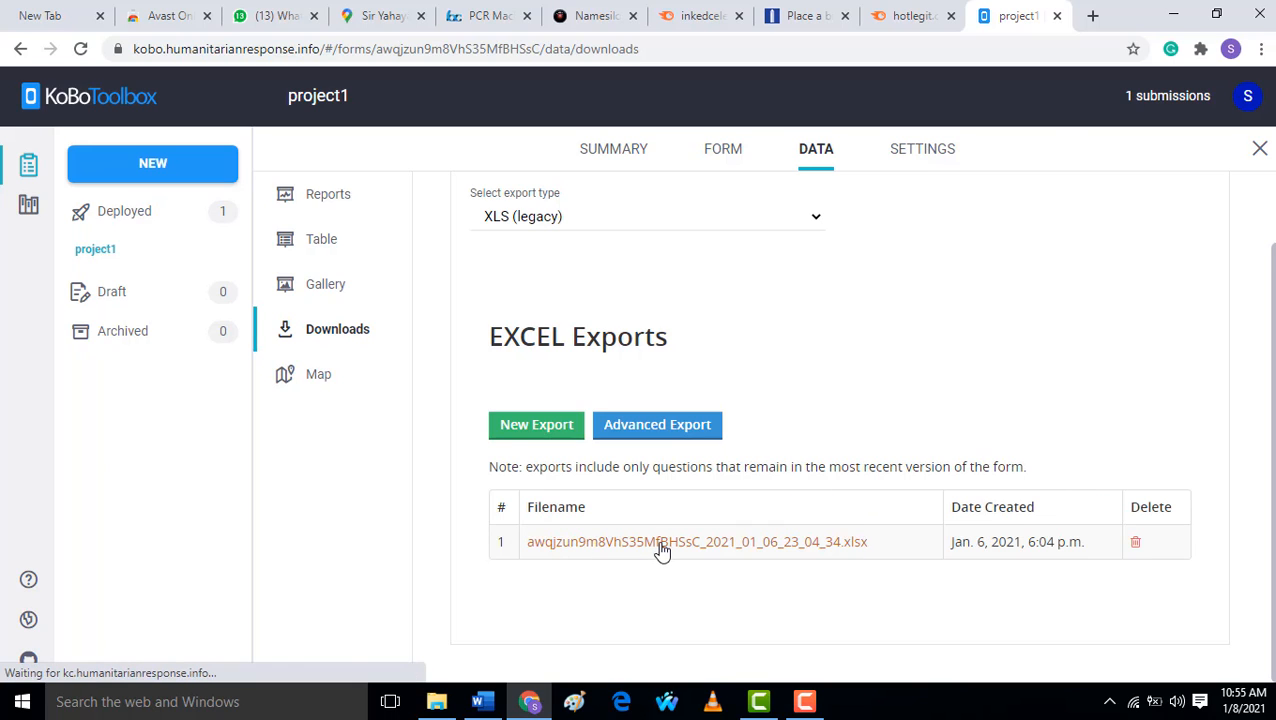
left_click(660, 542)
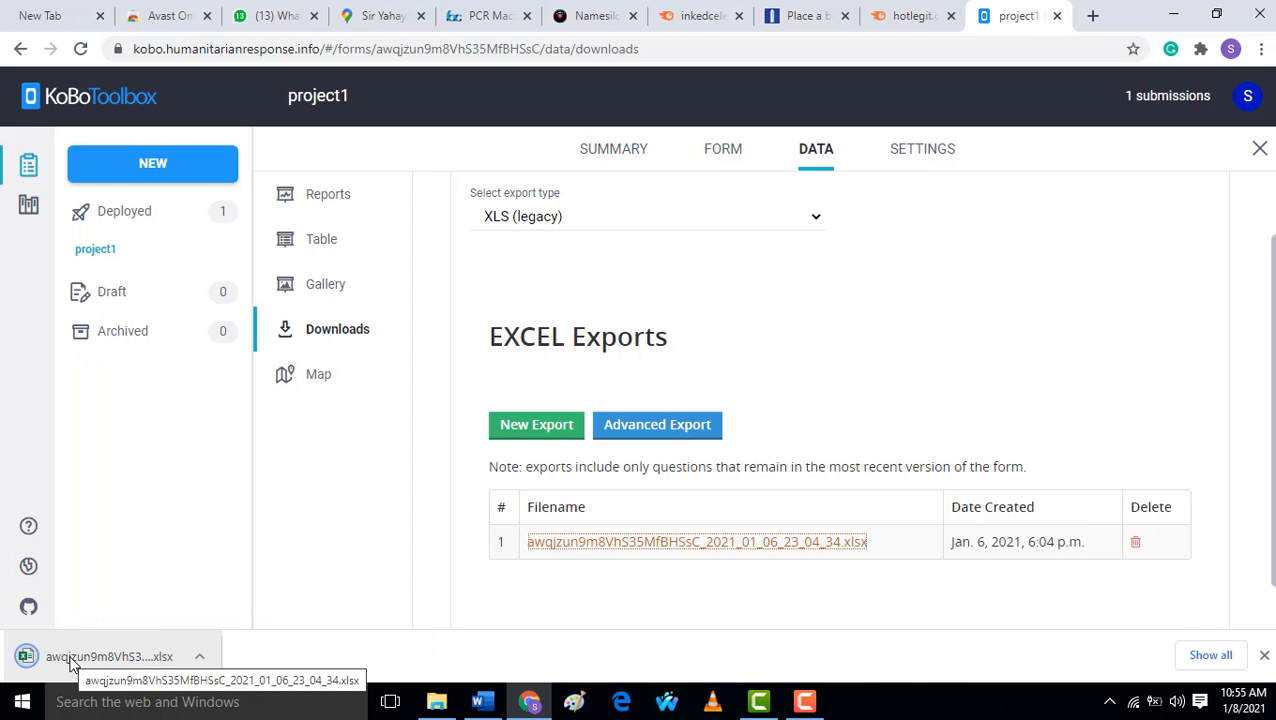
left_click(110, 652)
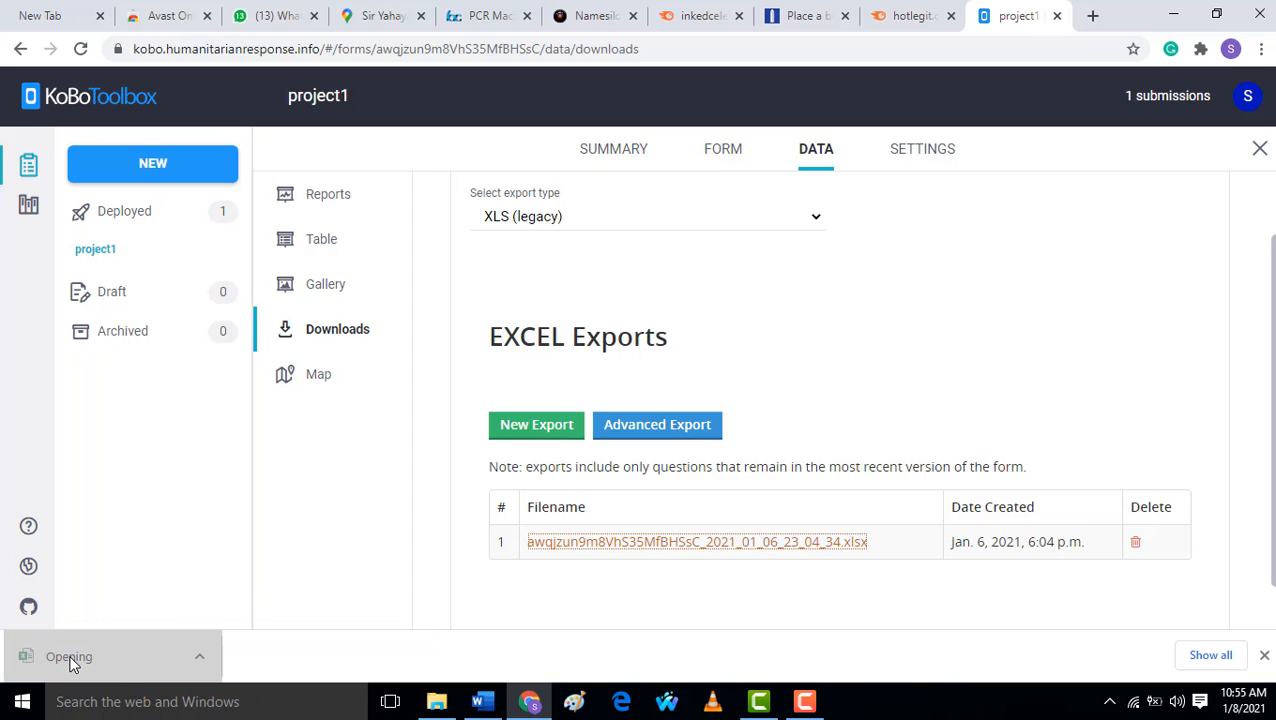
- Dismiss the Office activation notice to view Ridwan's record (age 20, single, degree)
left_click(677, 541)
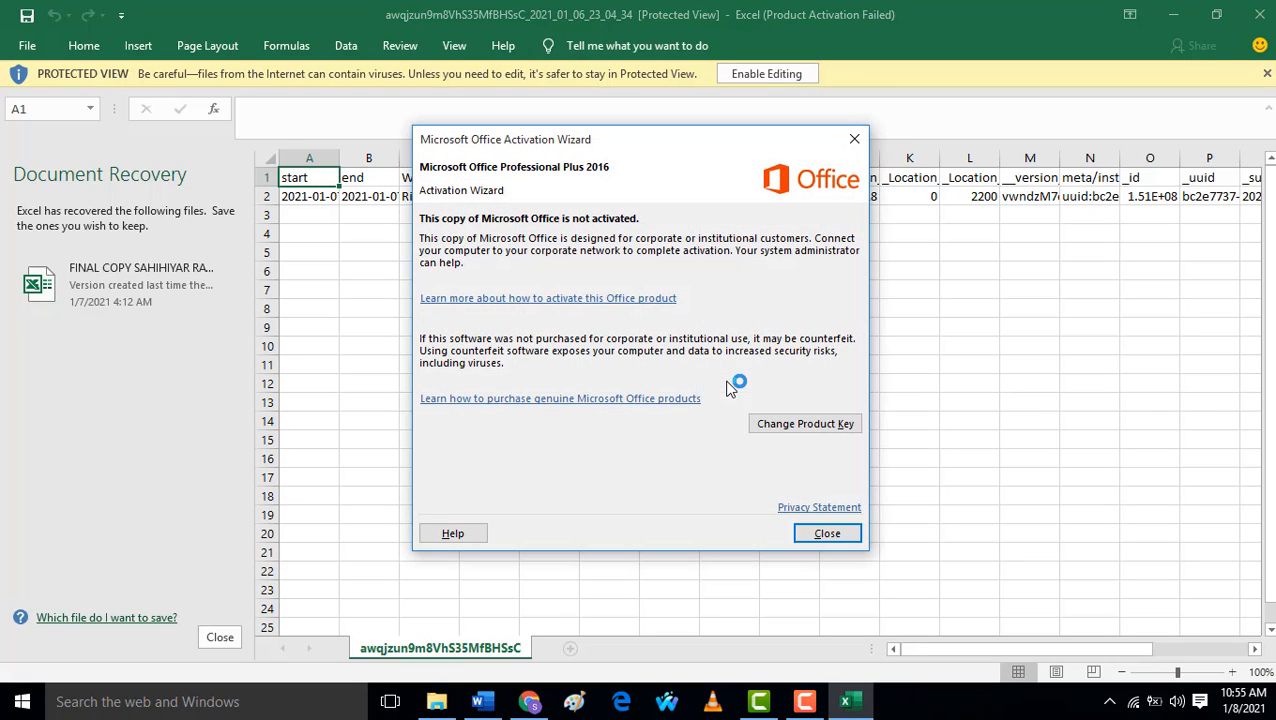
left_click(827, 533)
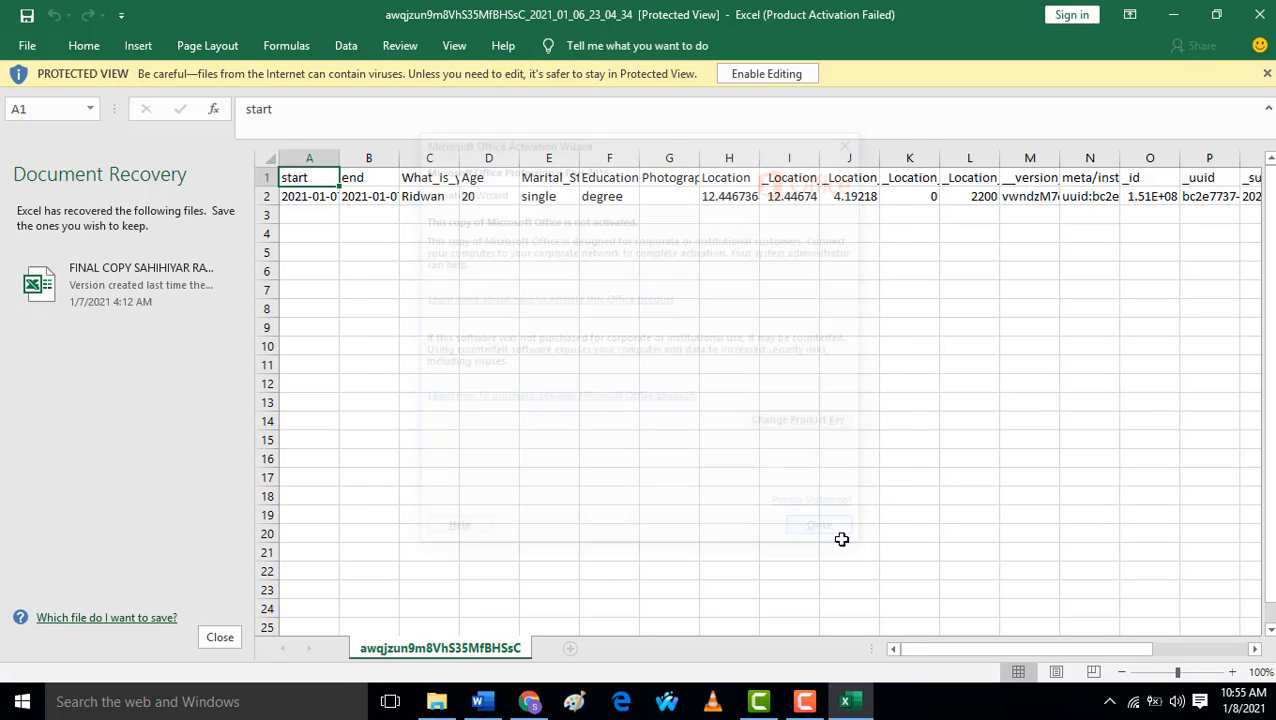
left_click(818, 525)
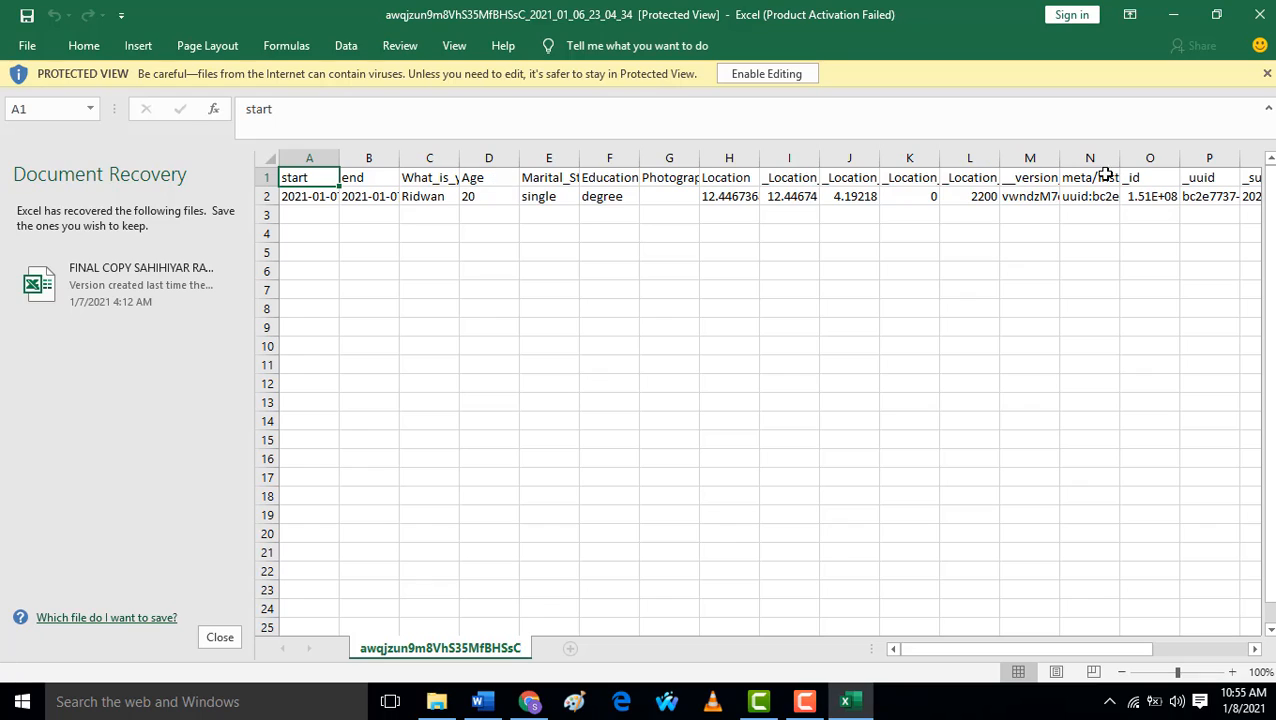
mouse_move(646, 196)
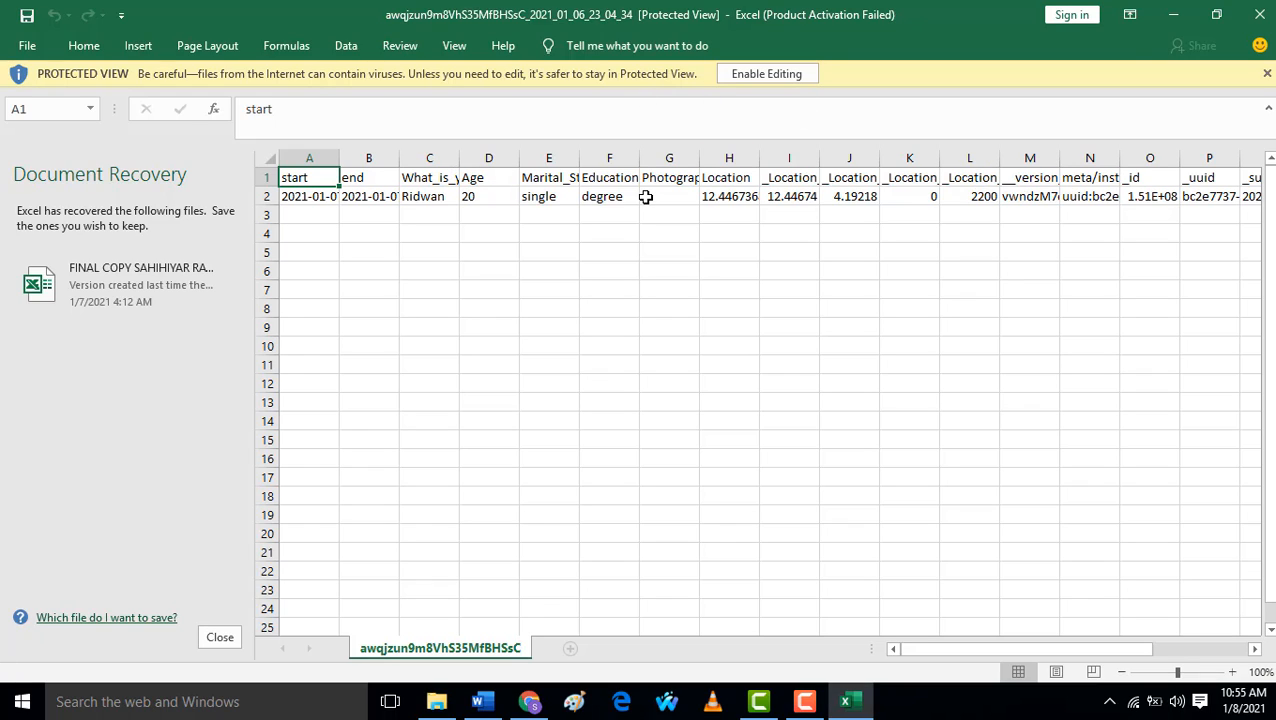